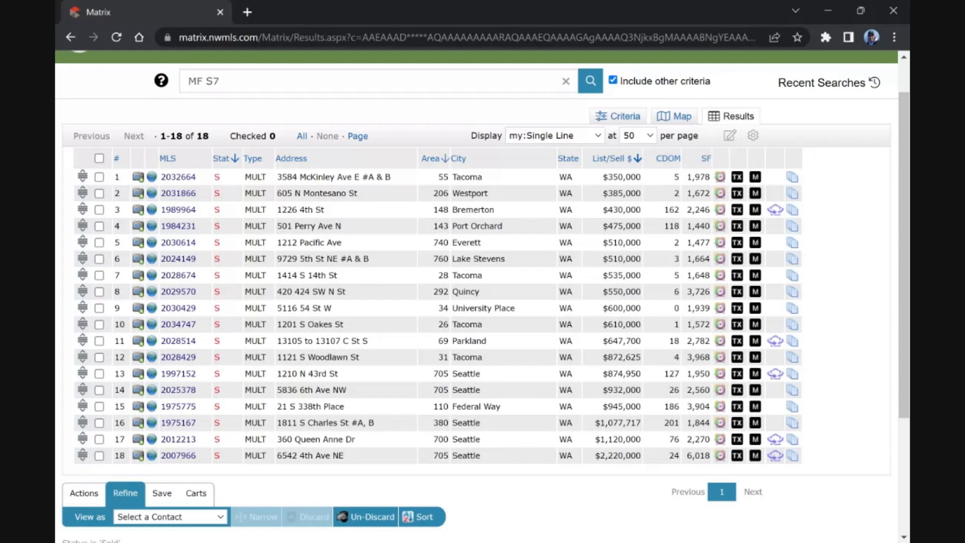
mouse_move(820, 192)
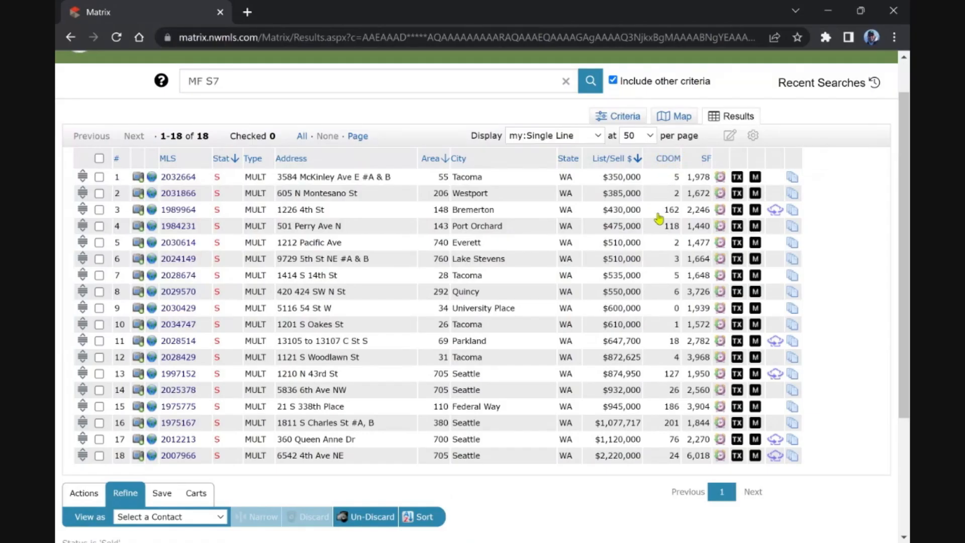
mouse_move(866, 178)
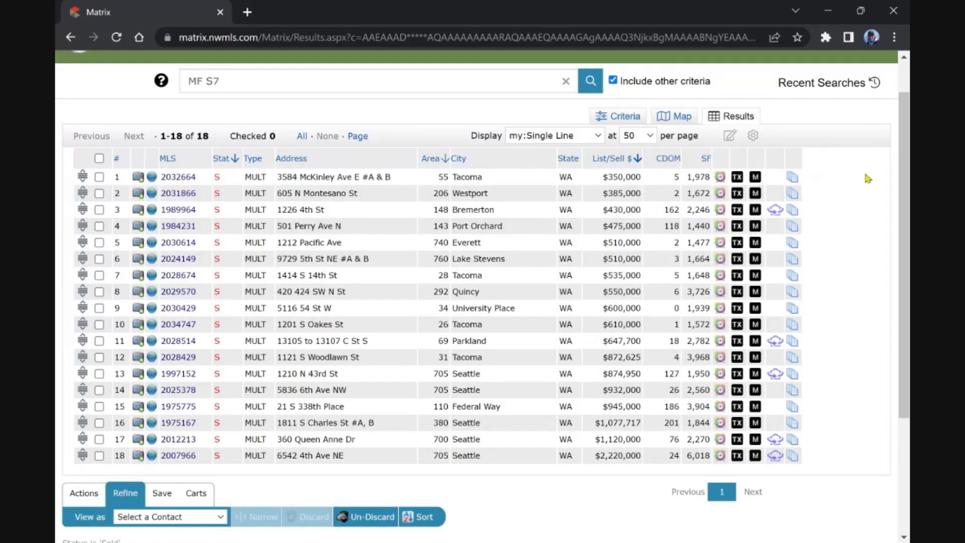
mouse_move(879, 218)
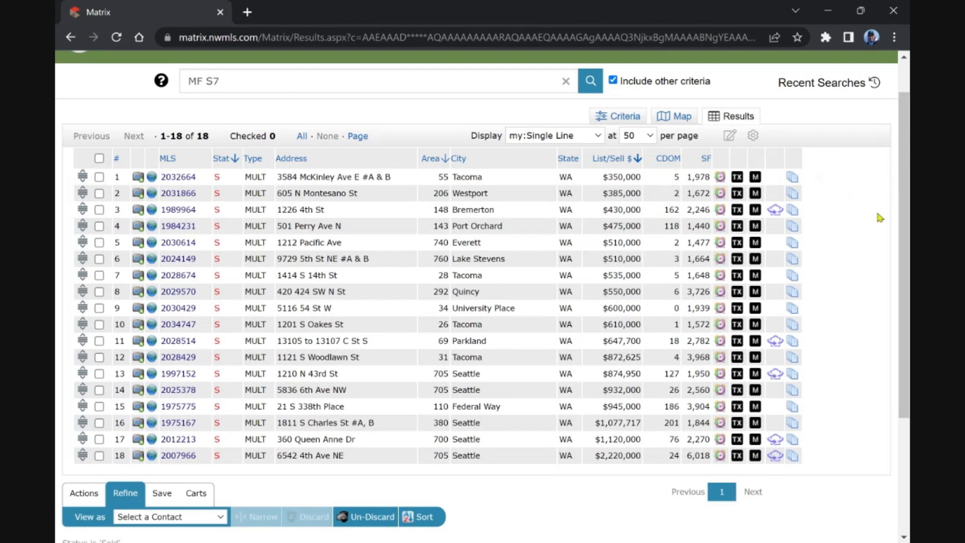
mouse_move(833, 159)
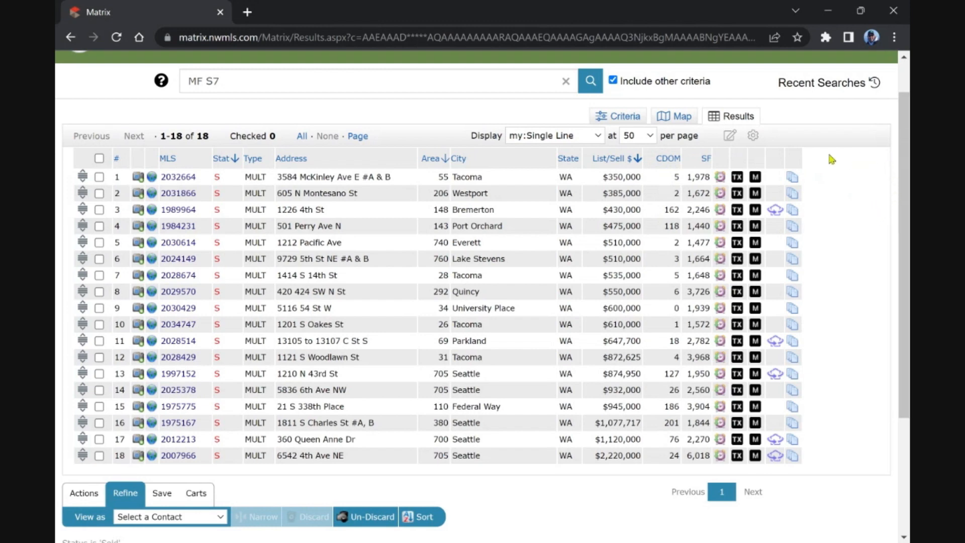
mouse_move(624, 193)
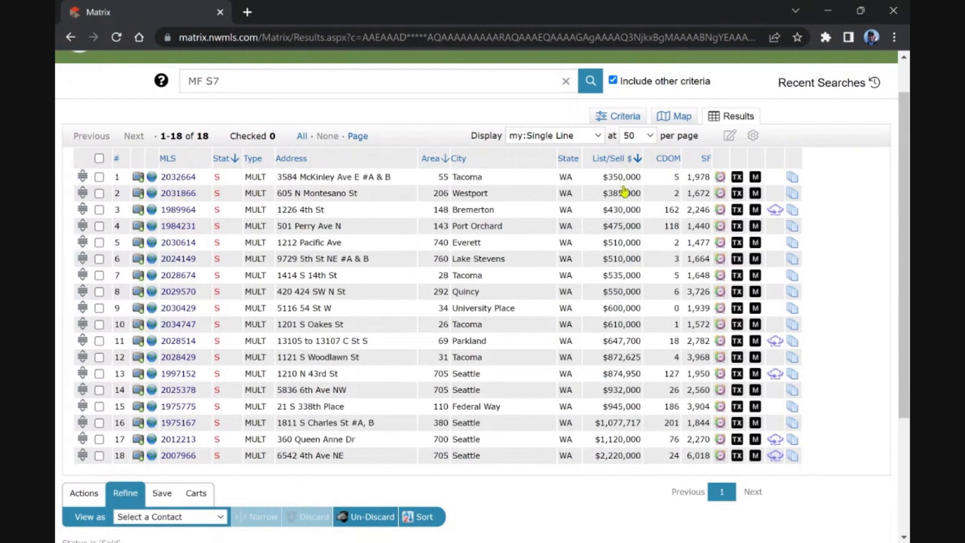
mouse_move(627, 209)
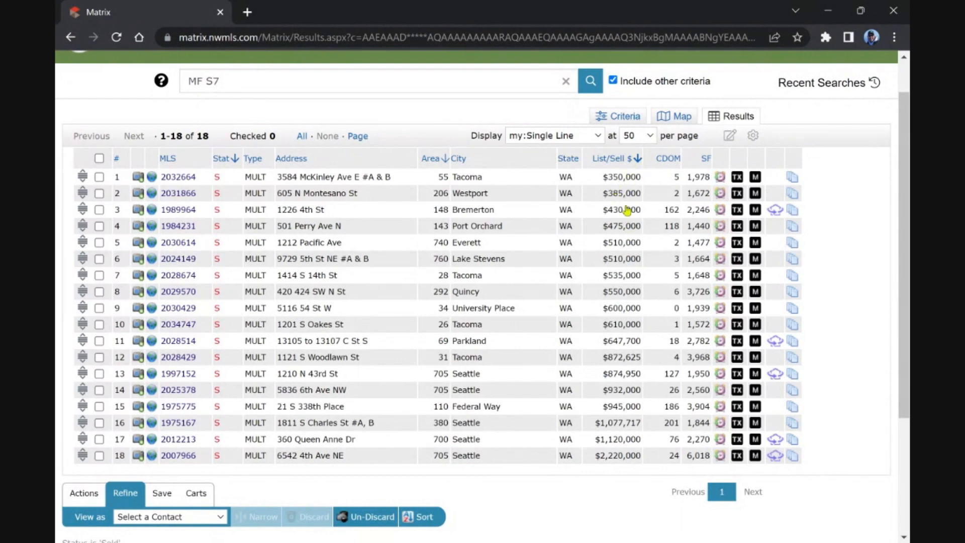
mouse_move(701, 371)
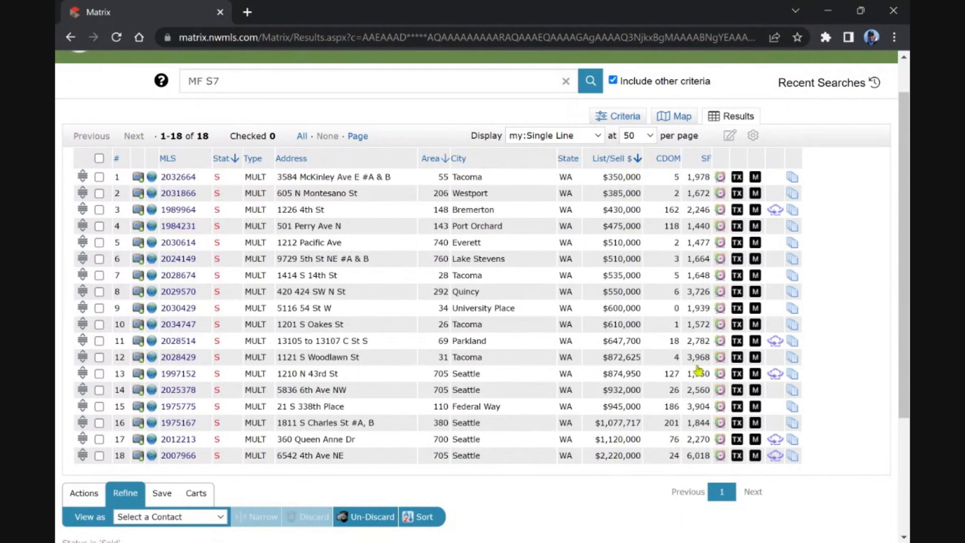
mouse_move(681, 258)
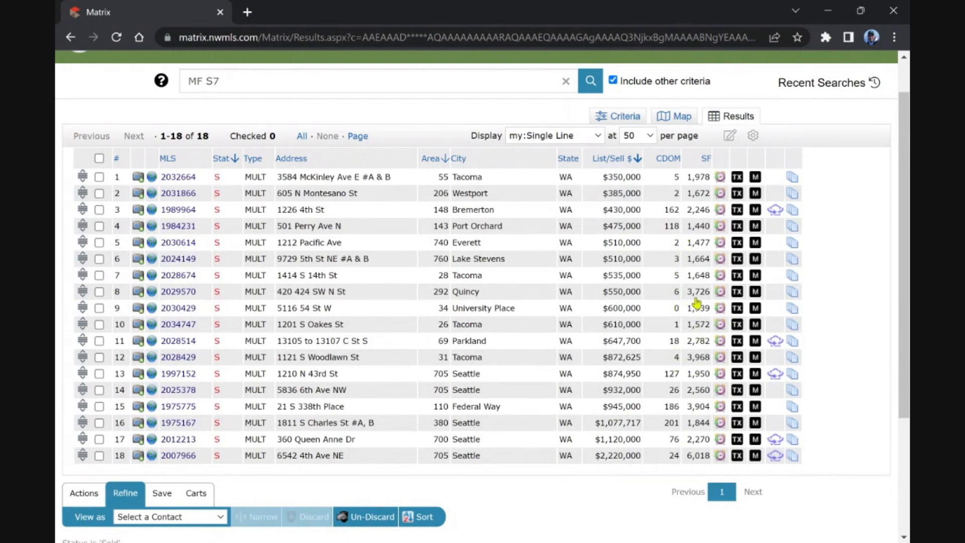
mouse_move(689, 256)
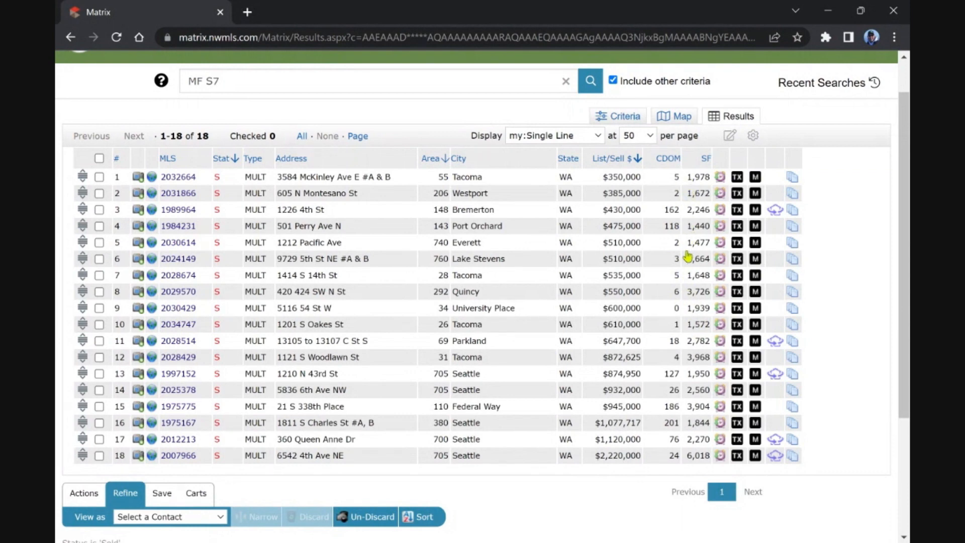
mouse_move(690, 355)
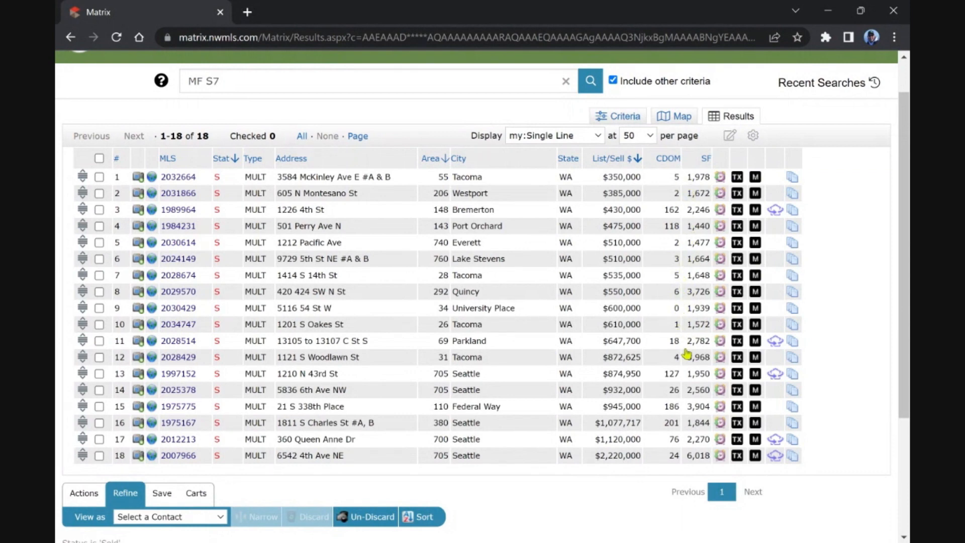
mouse_move(228, 191)
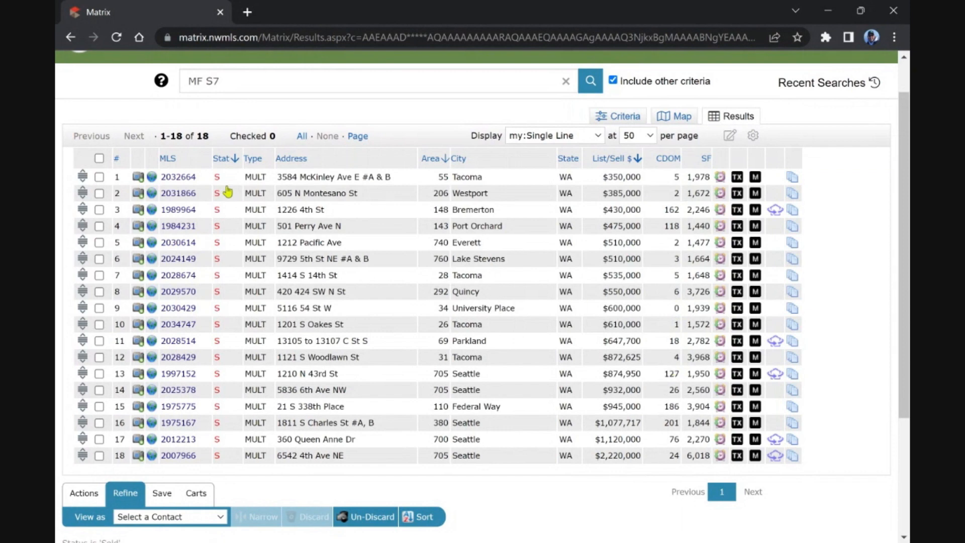
mouse_move(544, 374)
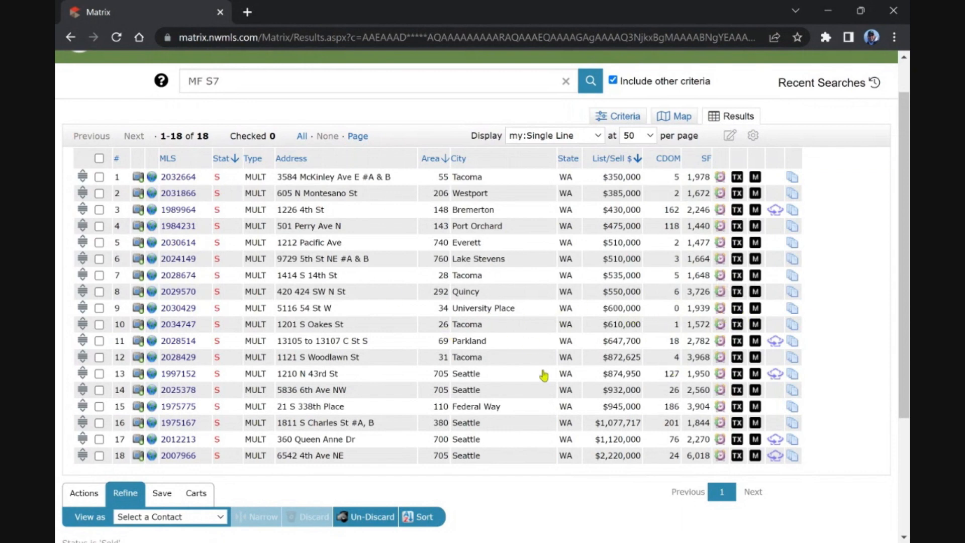
mouse_move(492, 232)
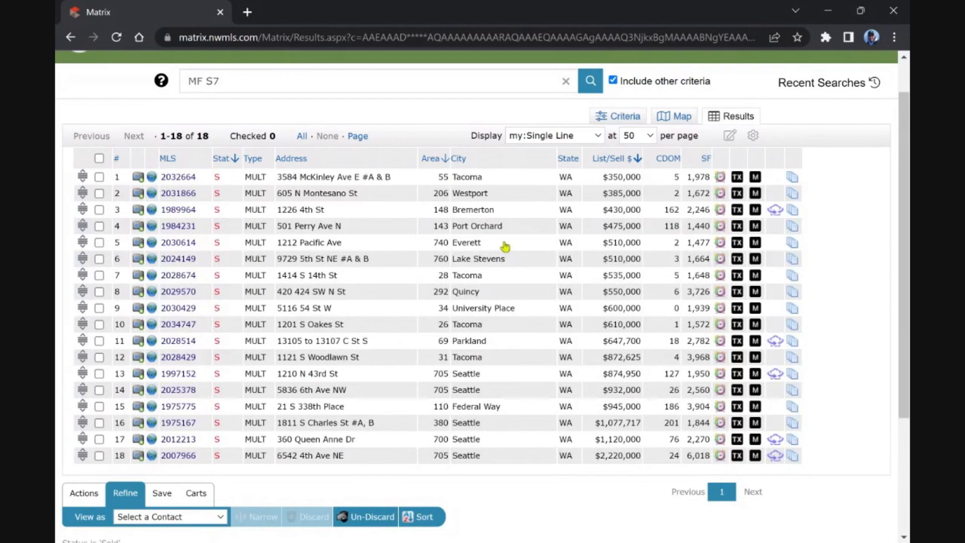
mouse_move(313, 272)
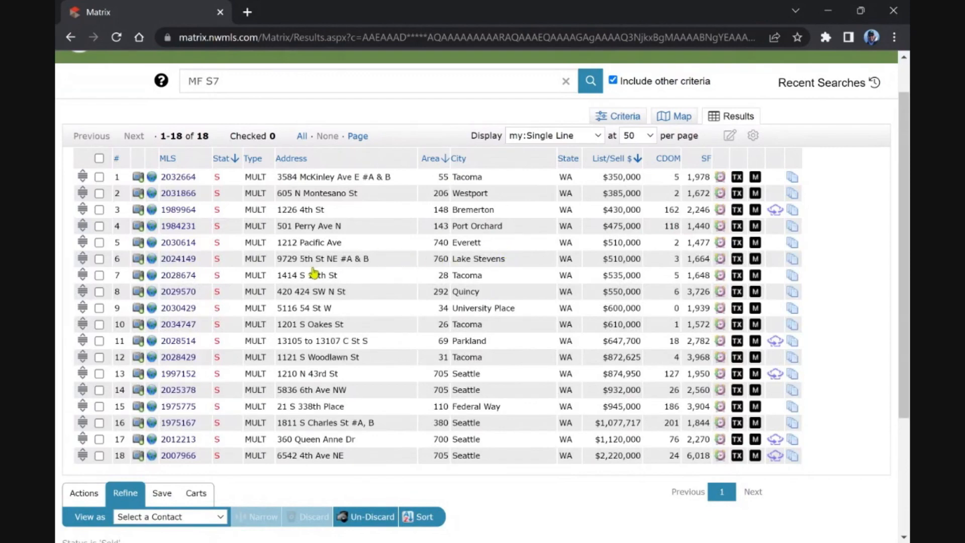
mouse_move(601, 285)
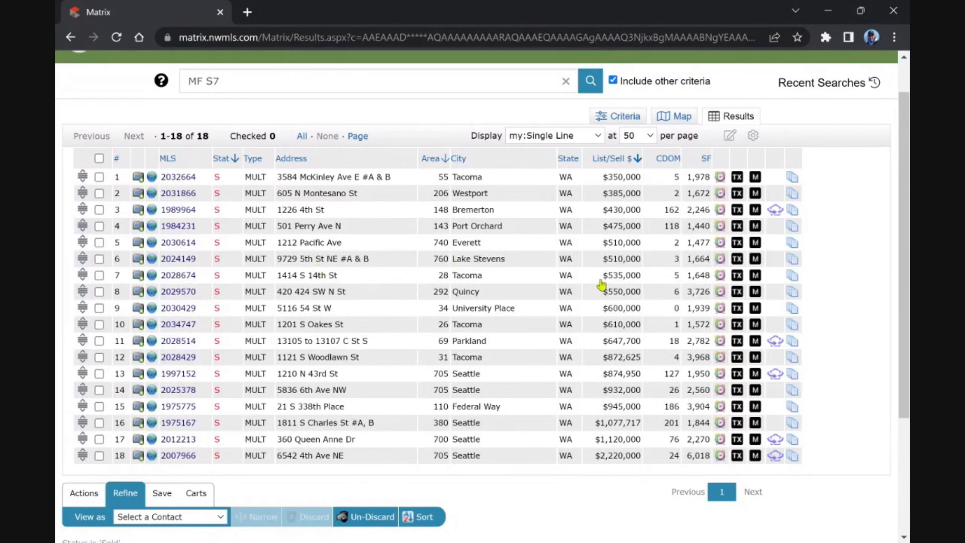
mouse_move(656, 329)
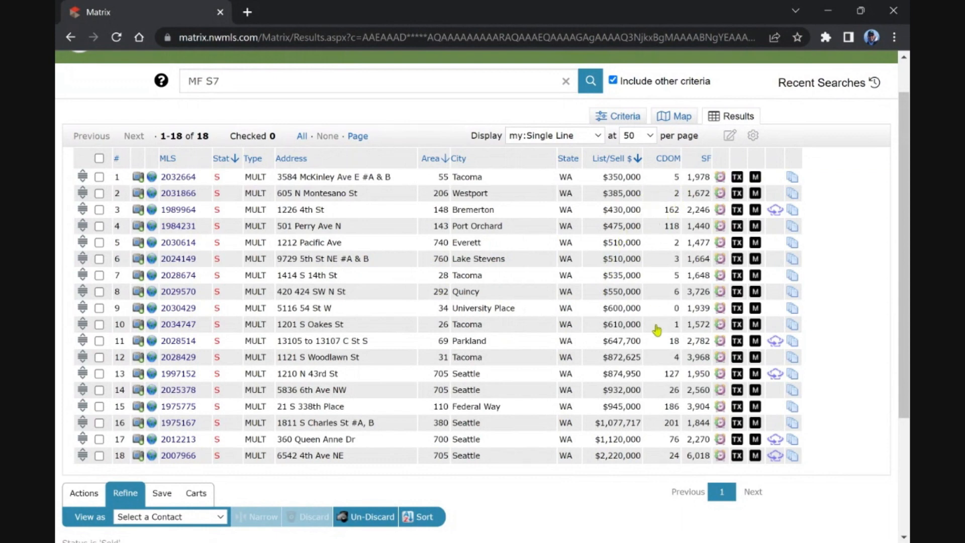
mouse_move(610, 279)
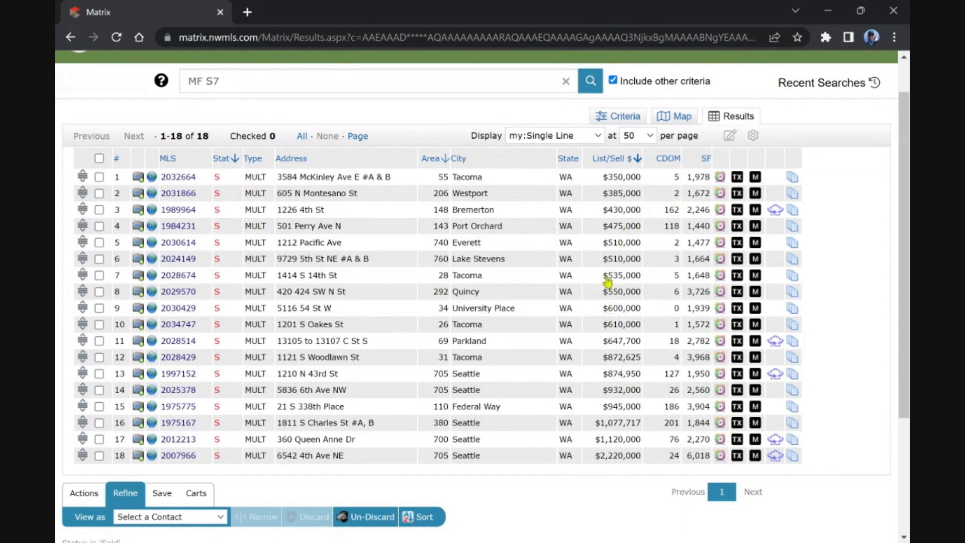
mouse_move(682, 431)
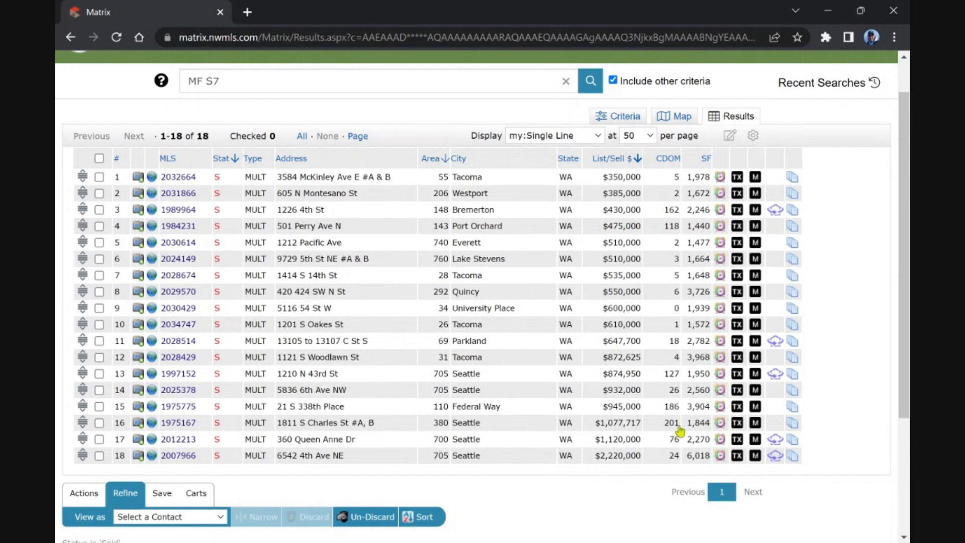
mouse_move(677, 402)
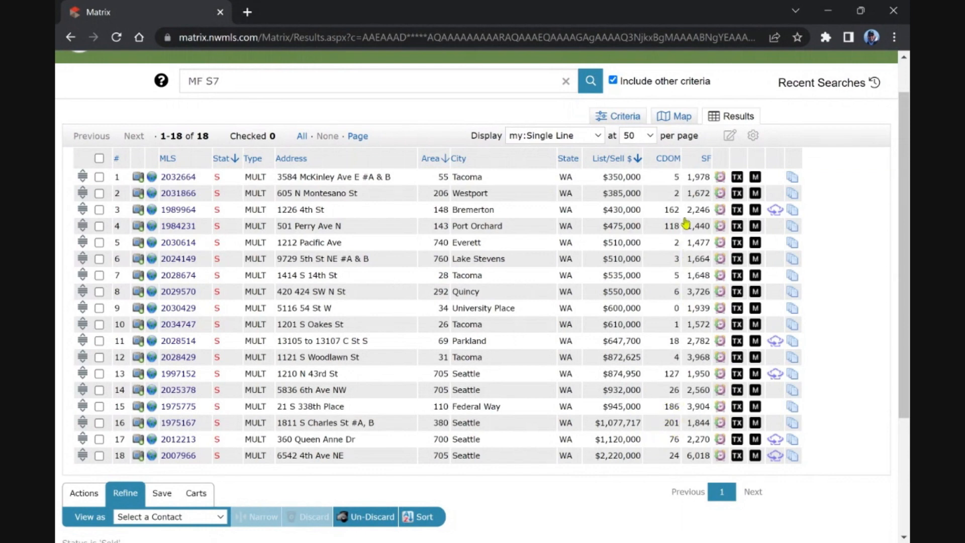
mouse_move(636, 213)
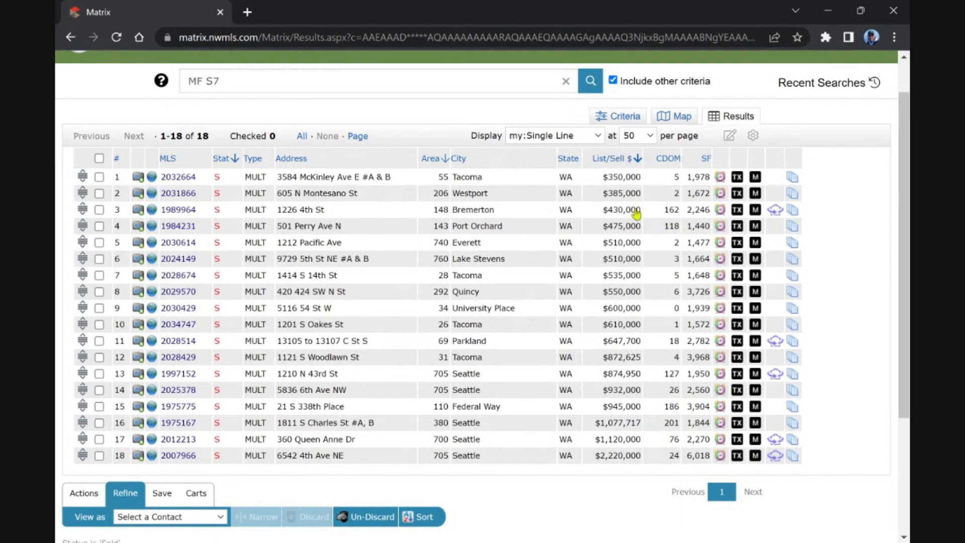
mouse_move(499, 227)
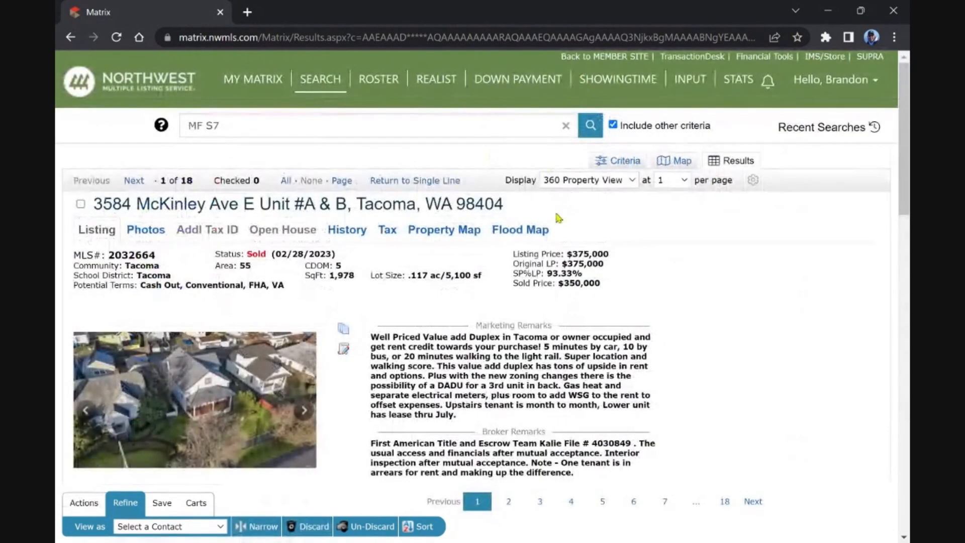
left_click(588, 179)
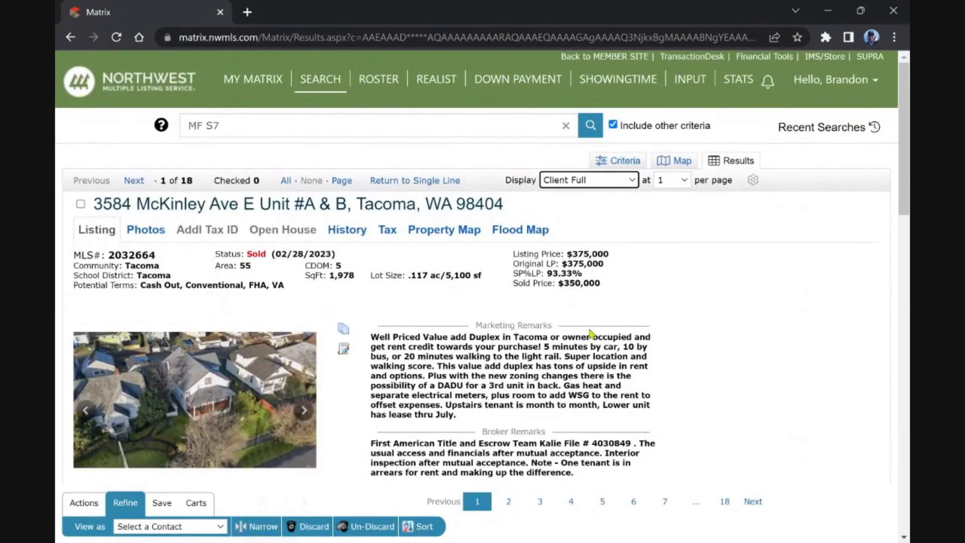
scroll("down", 3)
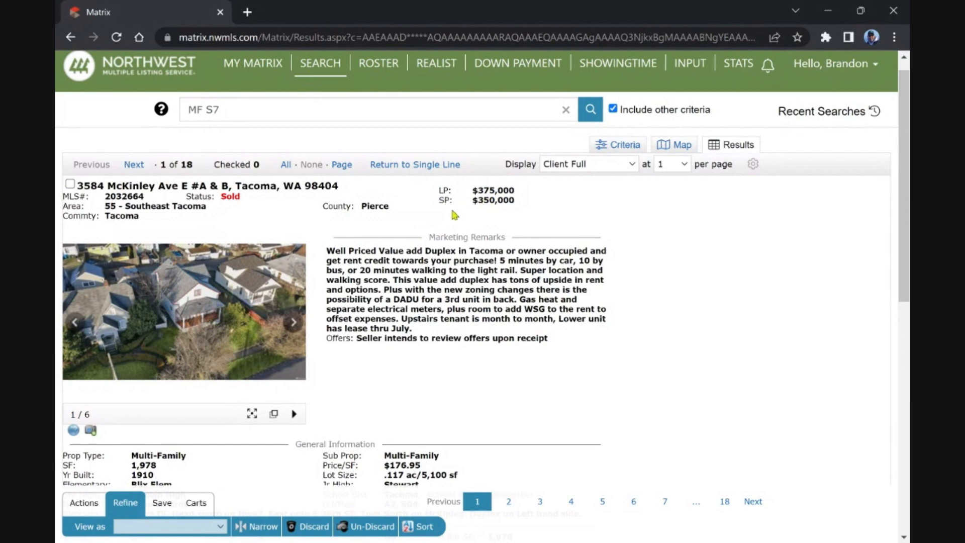
left_click(134, 164)
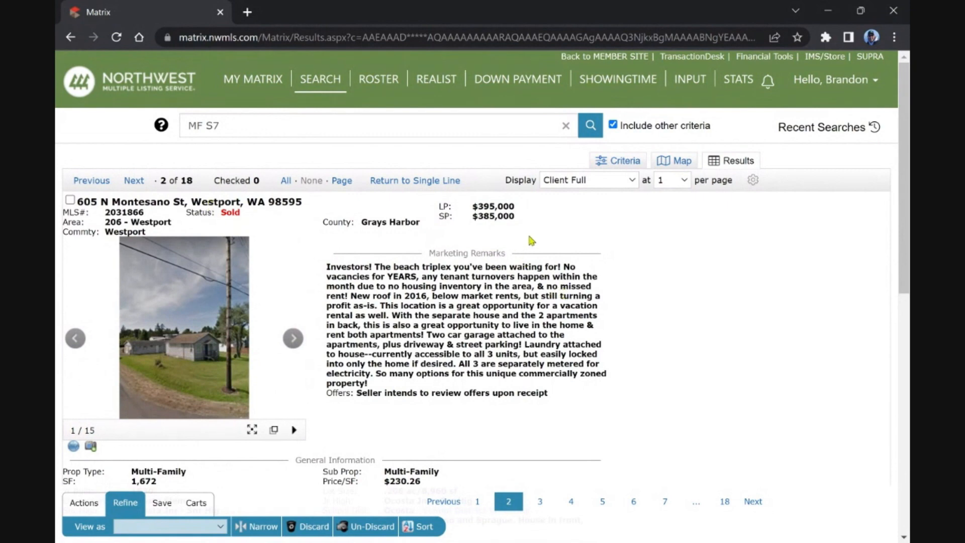
mouse_move(186, 362)
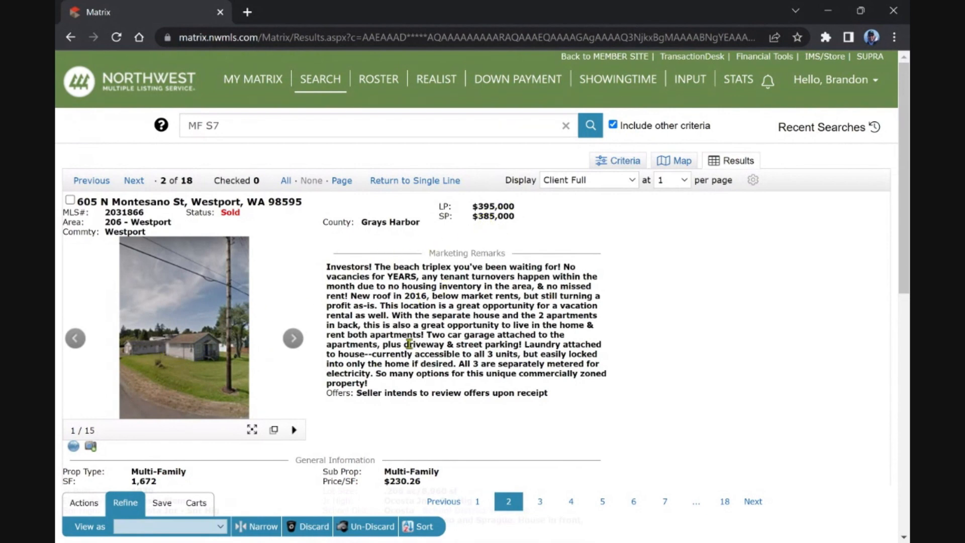
mouse_move(428, 335)
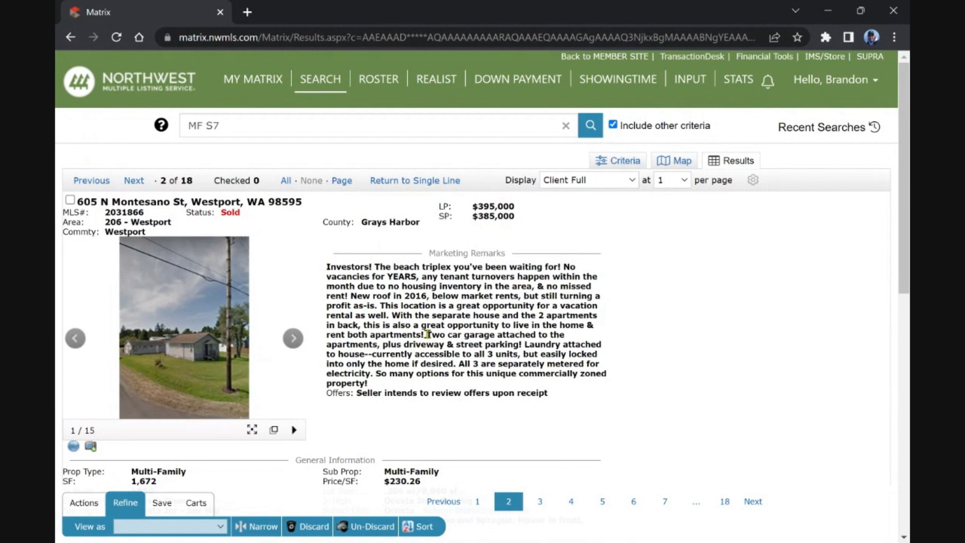
mouse_move(204, 248)
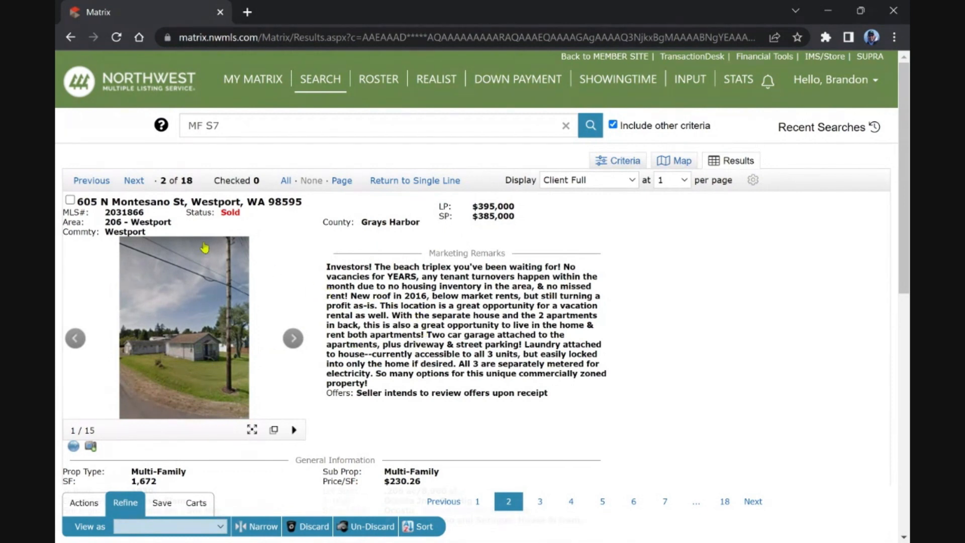
left_click(134, 180)
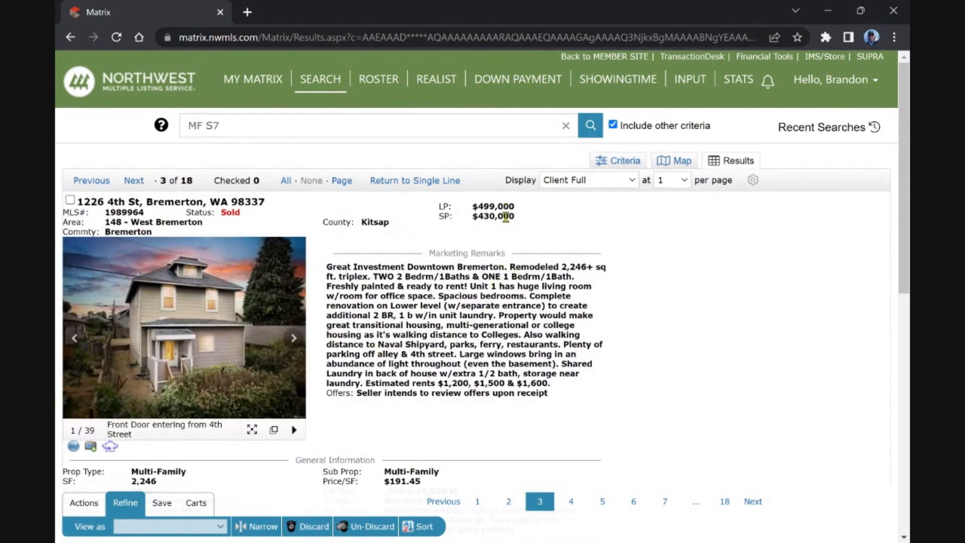
mouse_move(404, 360)
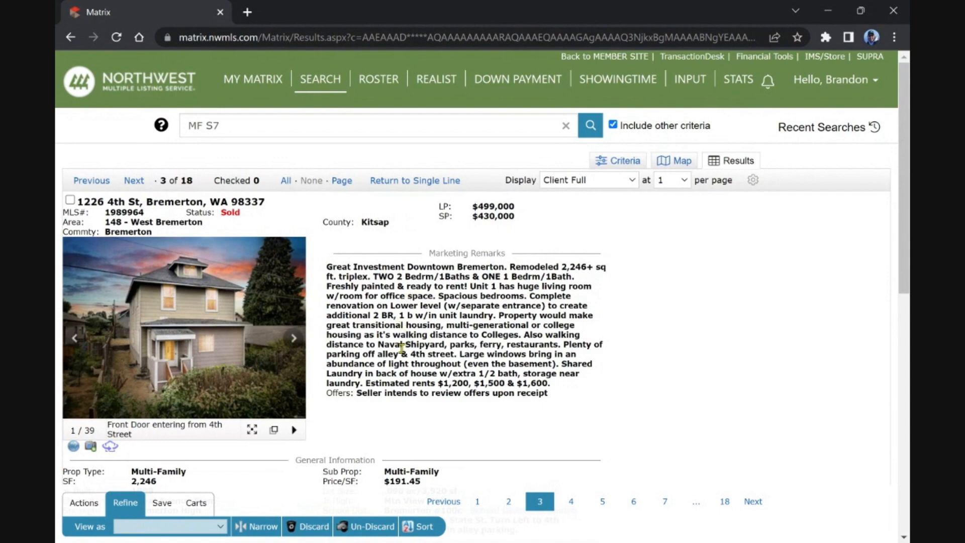
scroll("down", 3)
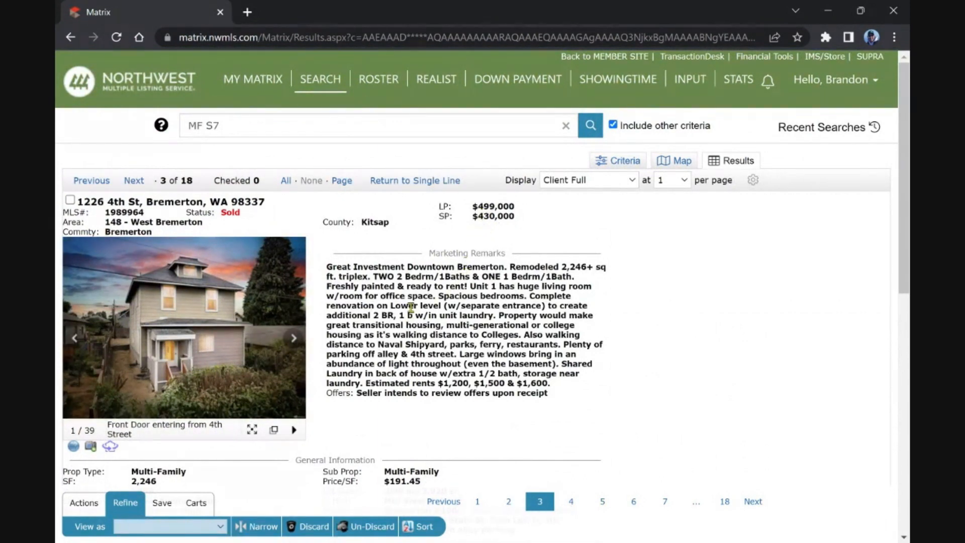
mouse_move(405, 288)
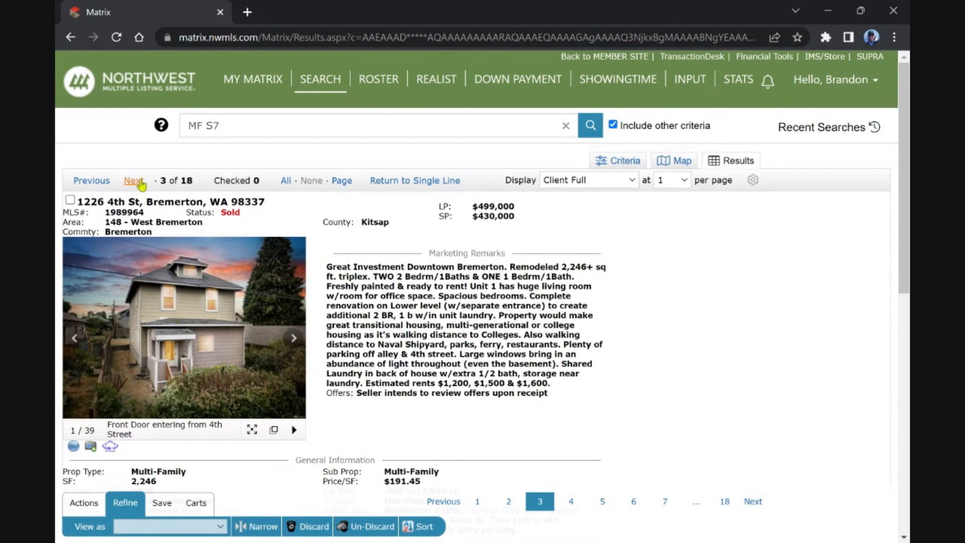
mouse_move(136, 183)
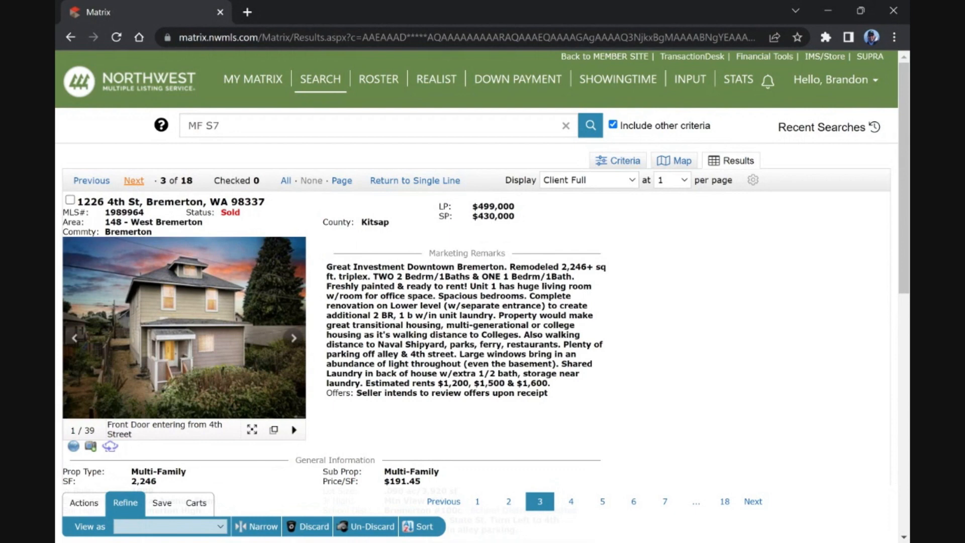
Step: Page forward to listing 4 in Port Orchard and listing 5 at 1212 Pacific Ave, Everett
left_click(133, 180)
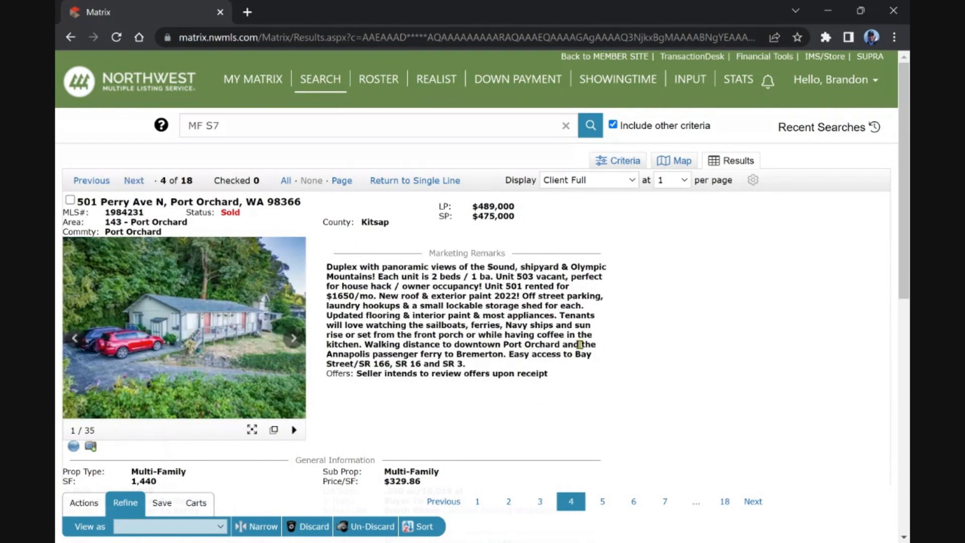
mouse_move(548, 315)
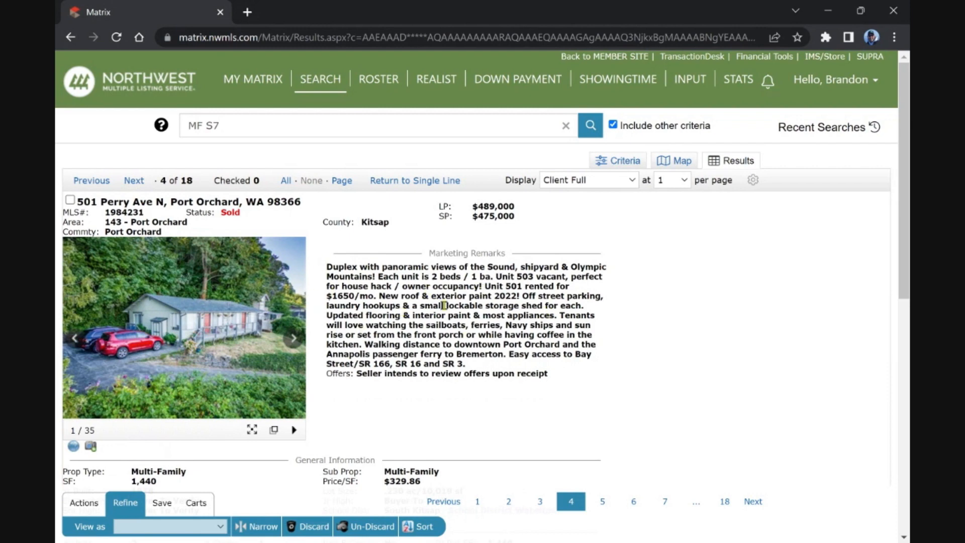
mouse_move(504, 266)
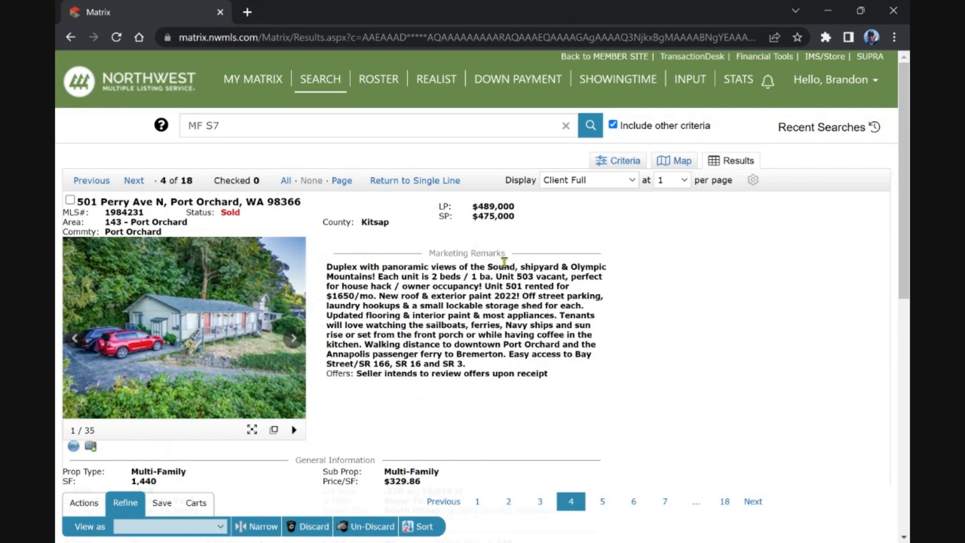
mouse_move(397, 306)
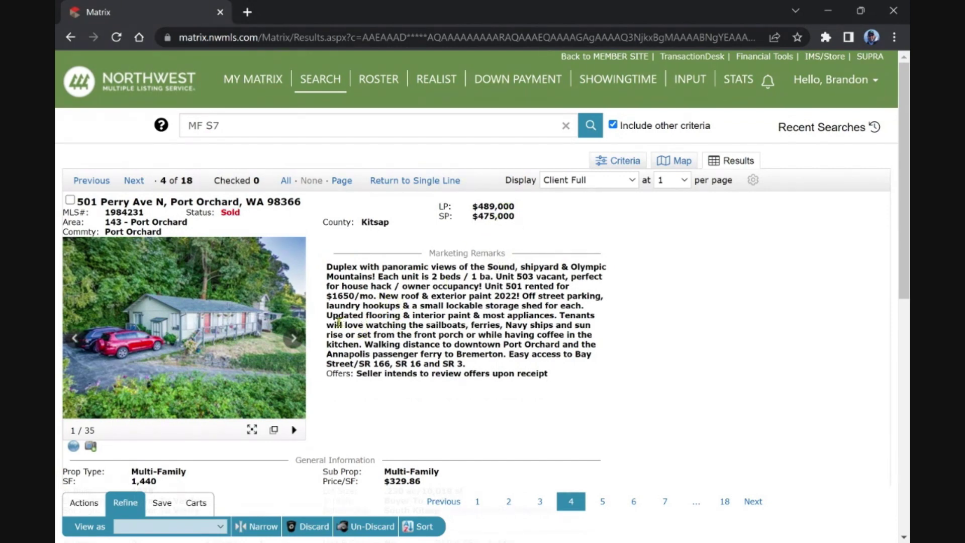
mouse_move(416, 334)
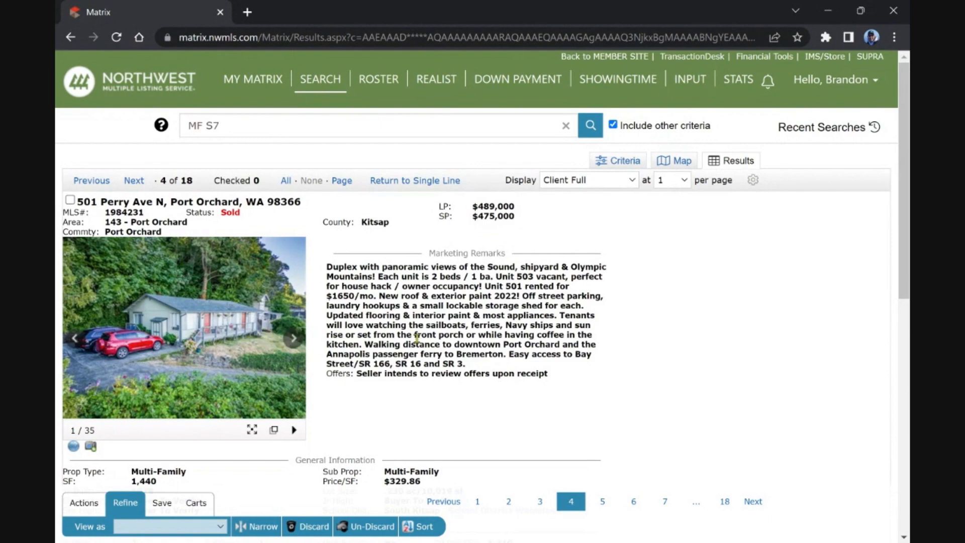
scroll("down", 3)
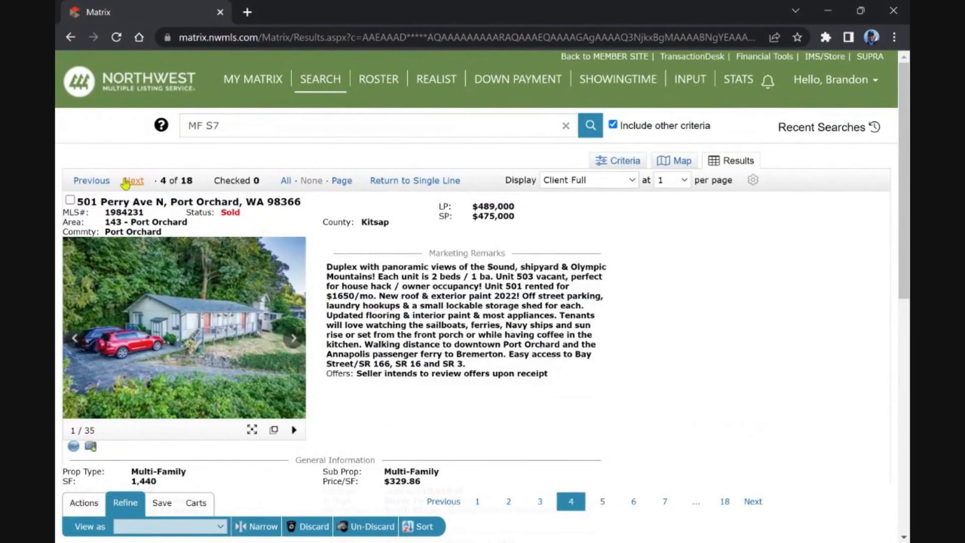
left_click(134, 181)
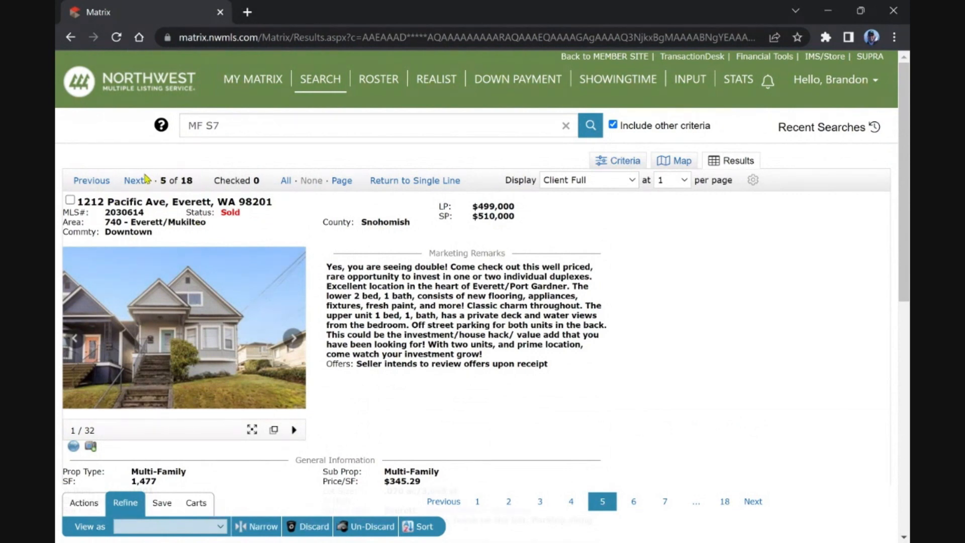
Step: Page past the Lake Stevens and Tacoma duplexes to listing 8, the Quincy duplex
left_click(134, 180)
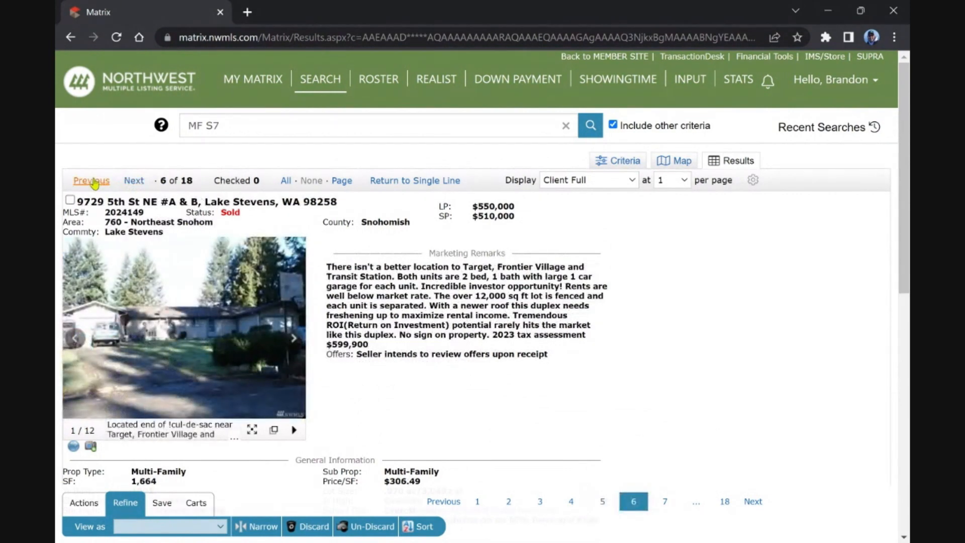
left_click(91, 179)
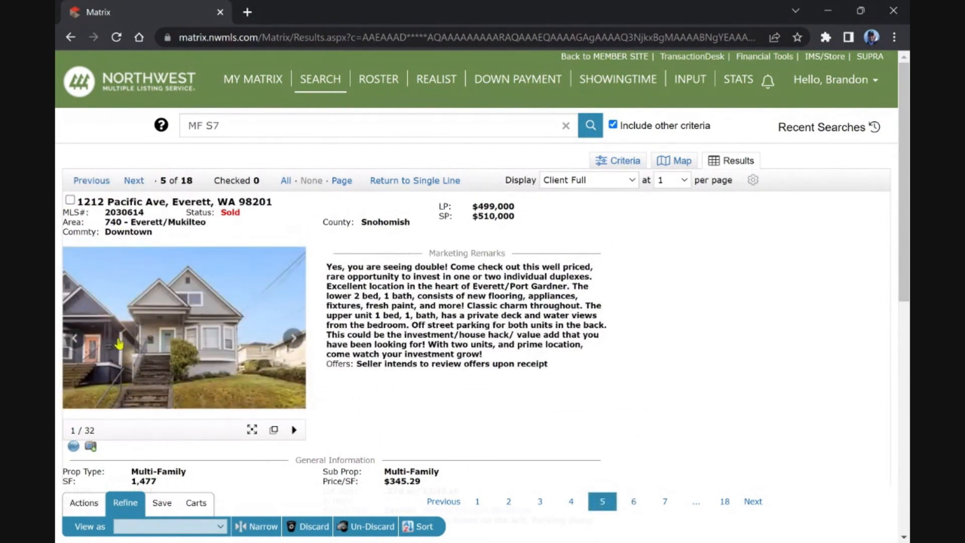
mouse_move(202, 344)
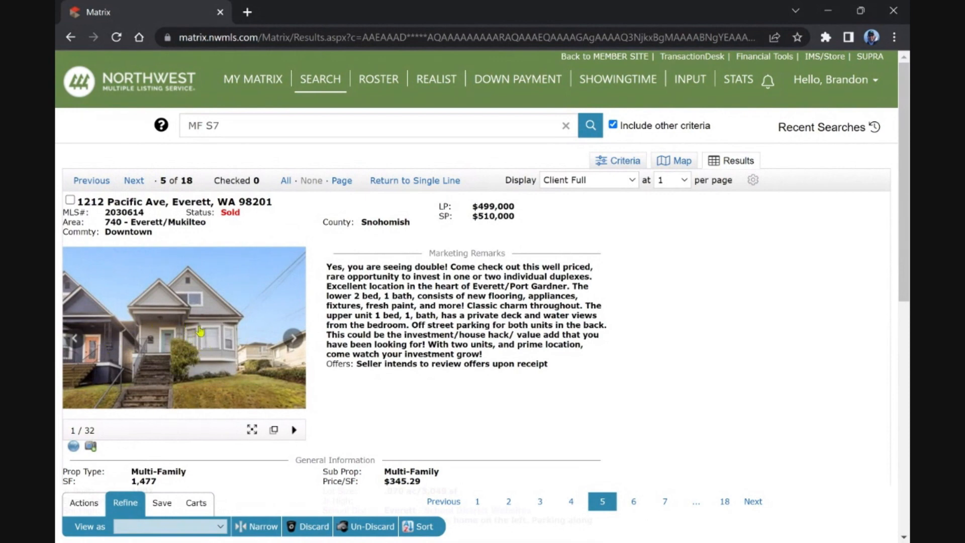
left_click(133, 180)
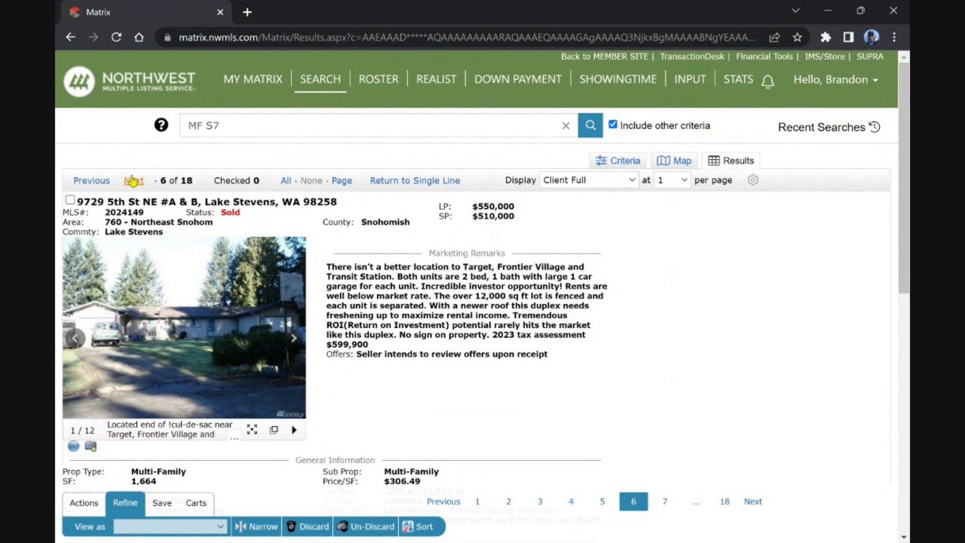
left_click(134, 180)
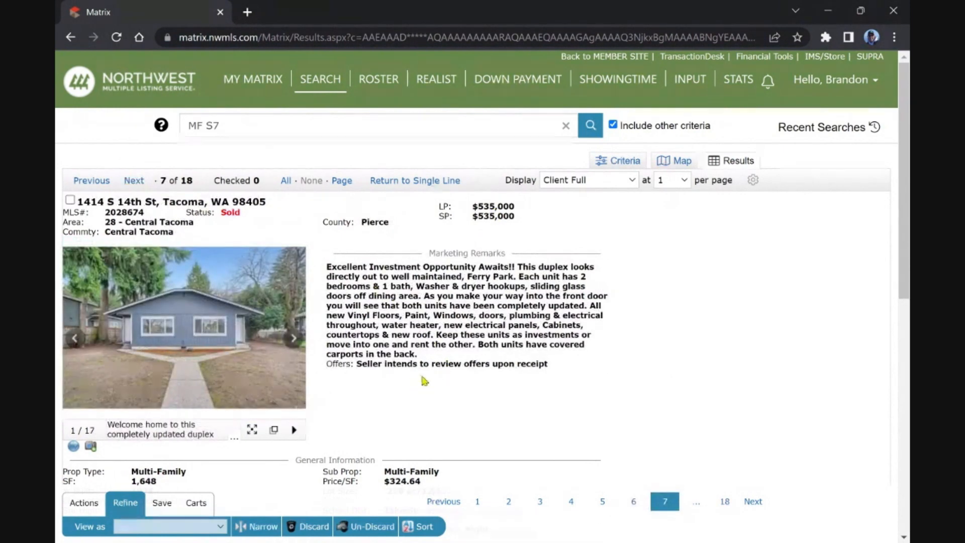
mouse_move(129, 376)
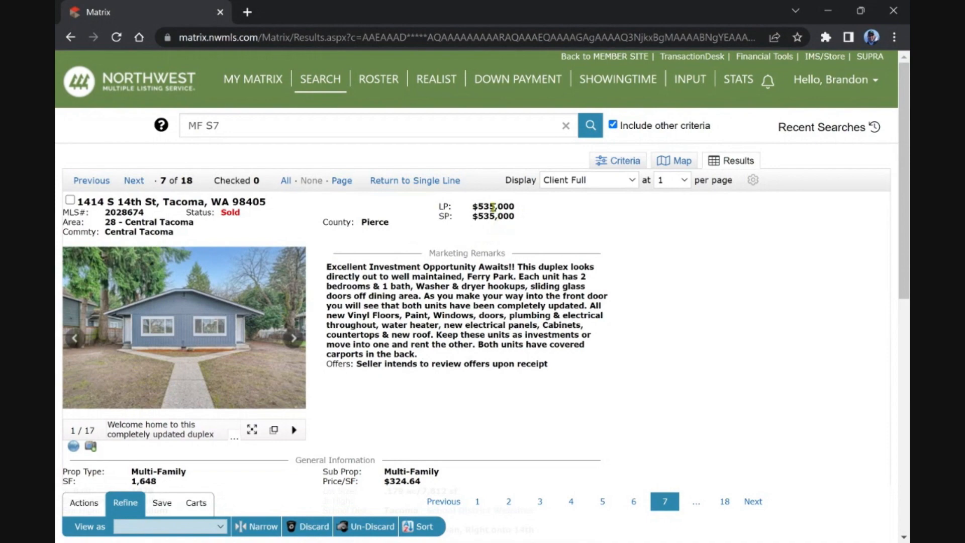
scroll("down", 3)
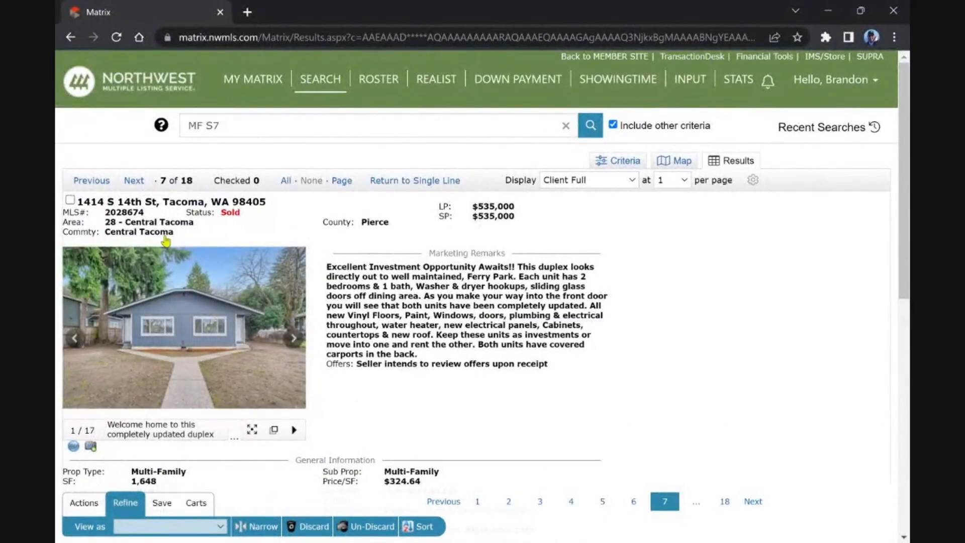
left_click(134, 181)
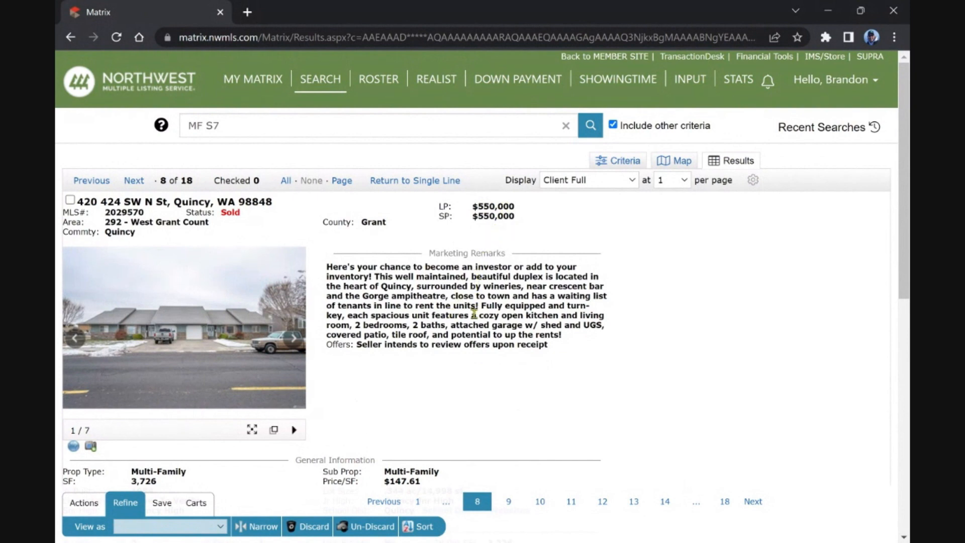
mouse_move(200, 291)
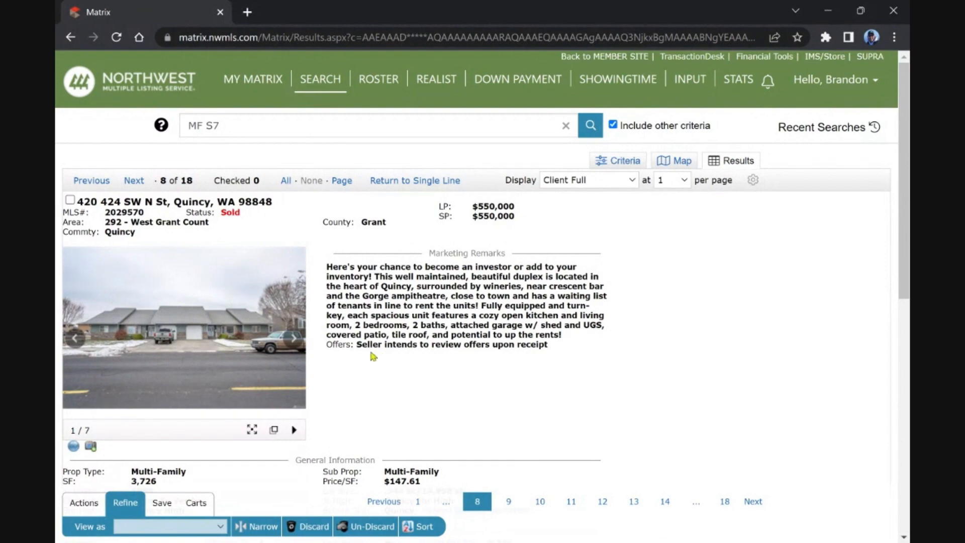
mouse_move(373, 304)
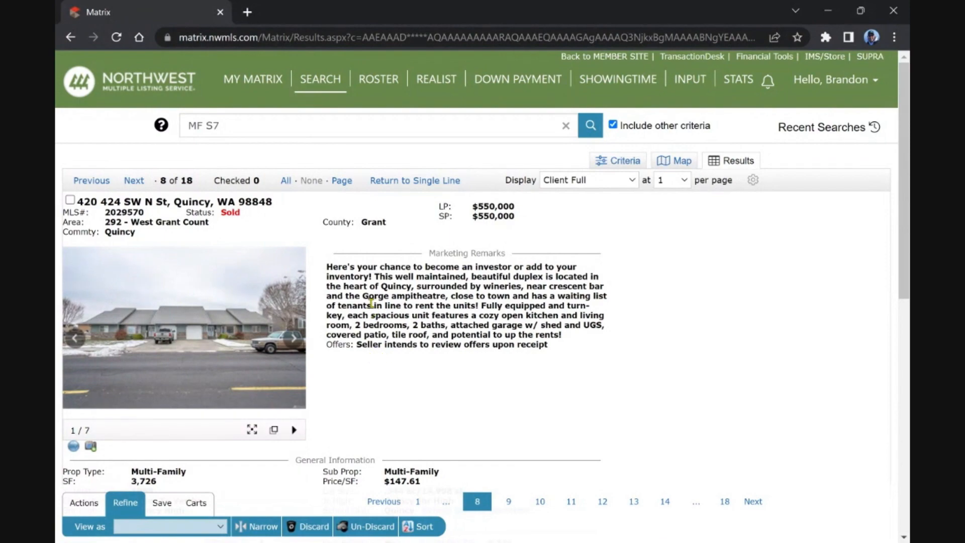
Step: Review the Quincy and University Place listings, then advance to listing 10 at 1201 S Oakes St
scroll("down", 3)
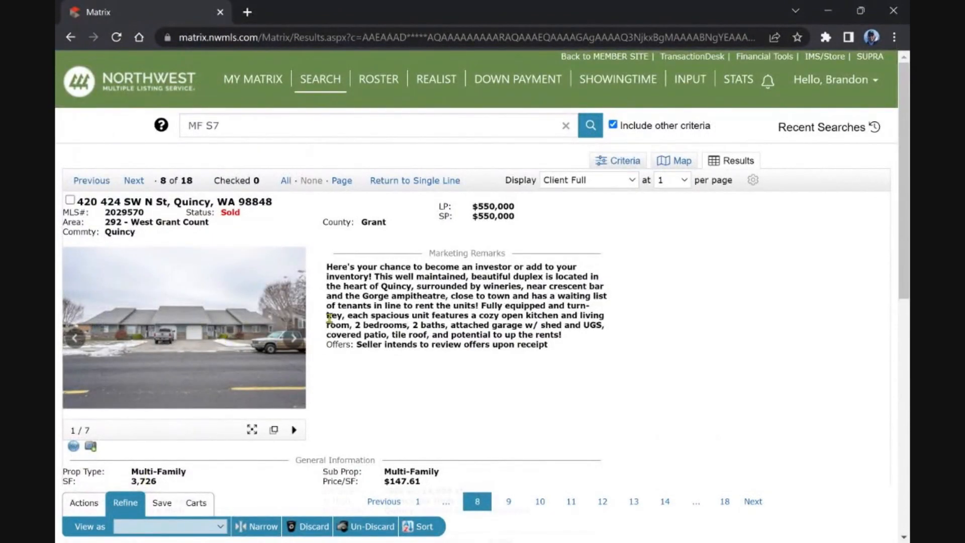
mouse_move(272, 259)
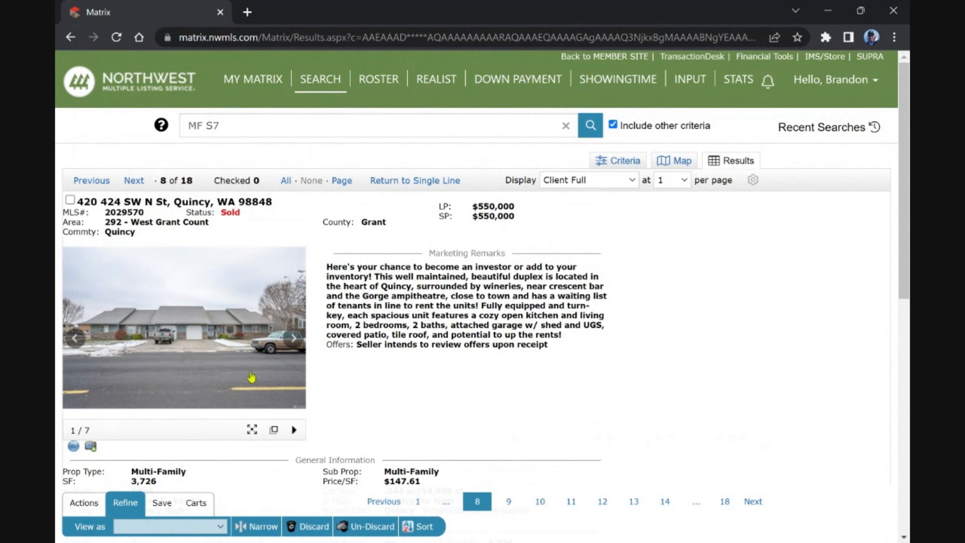
left_click(133, 180)
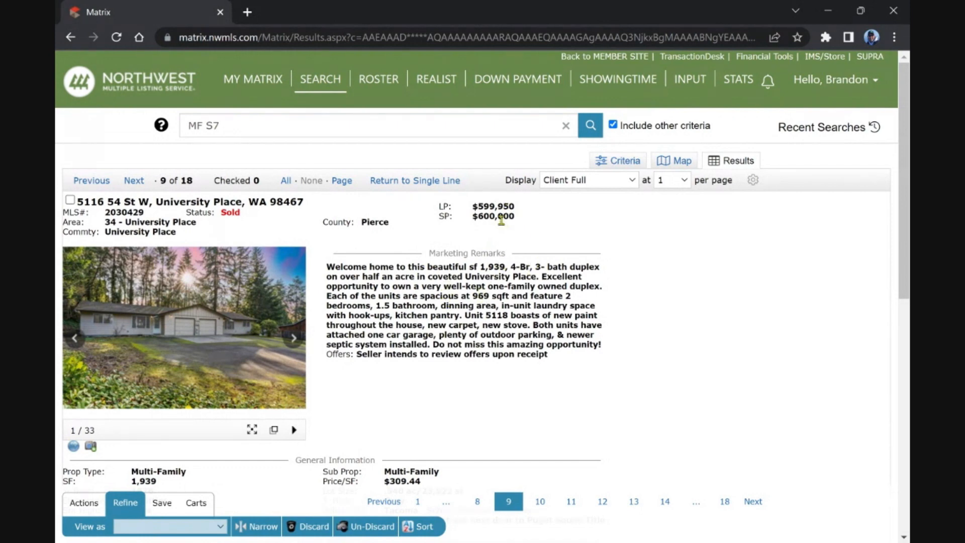
scroll("down", 3)
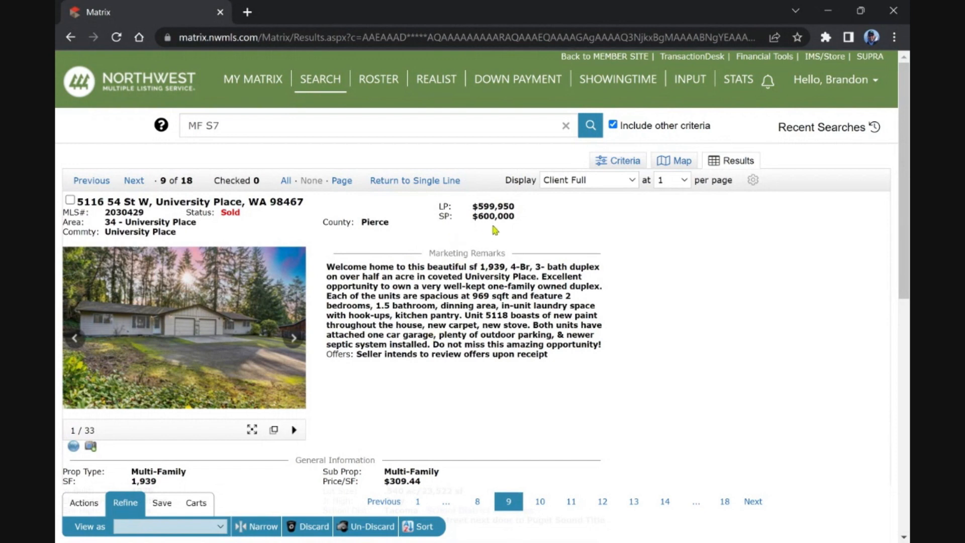
mouse_move(481, 218)
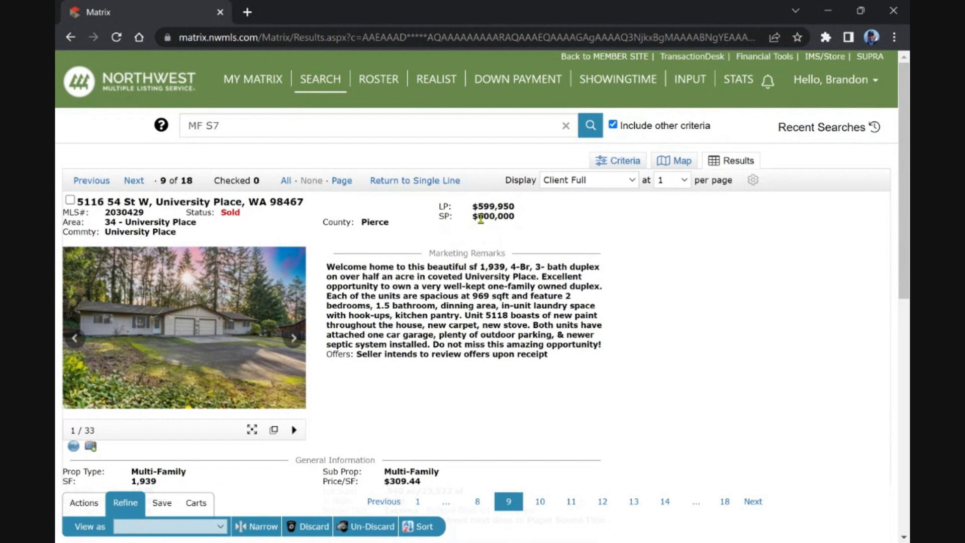
mouse_move(376, 268)
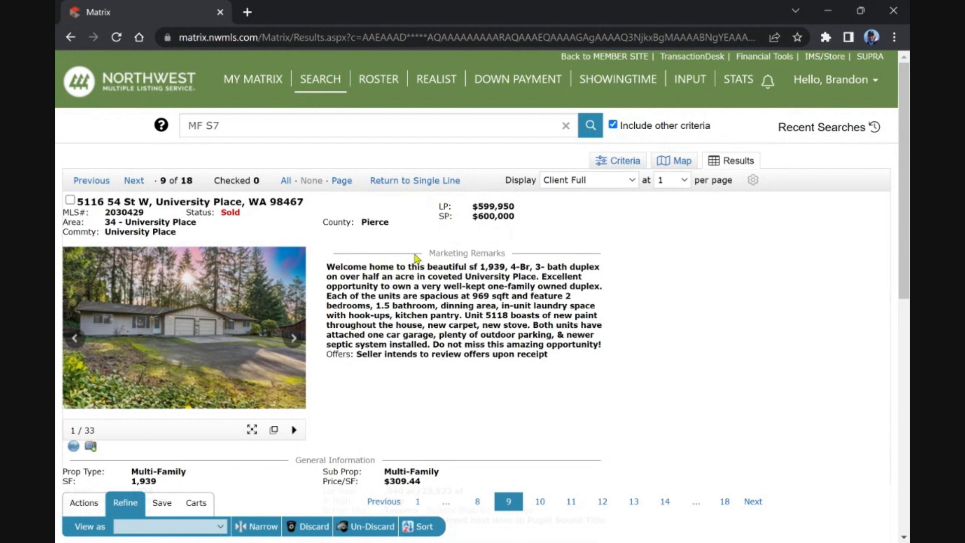
mouse_move(120, 206)
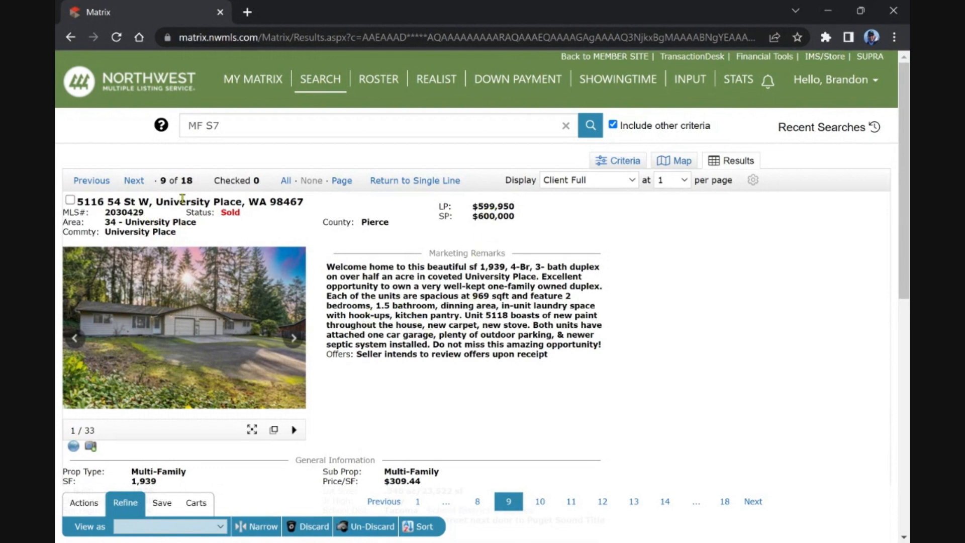
left_click(133, 180)
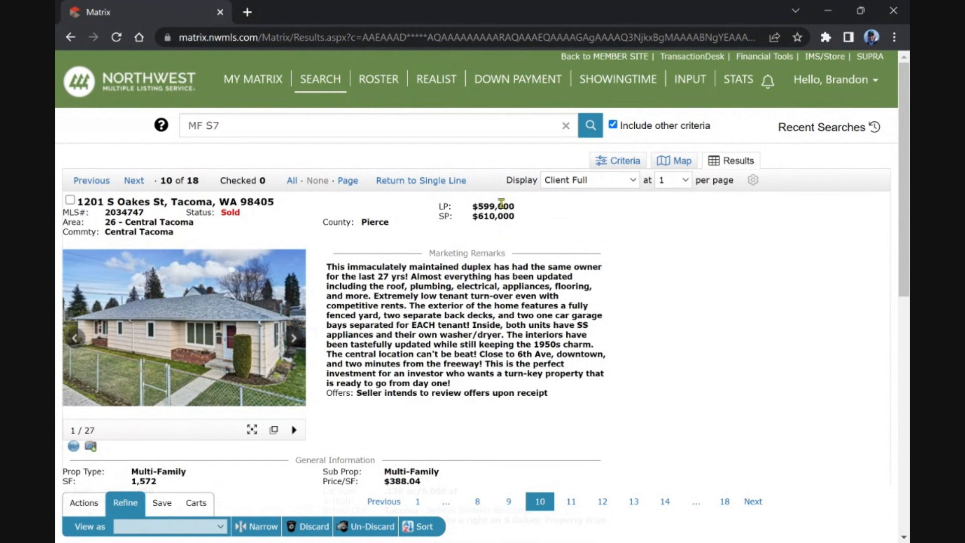
mouse_move(353, 246)
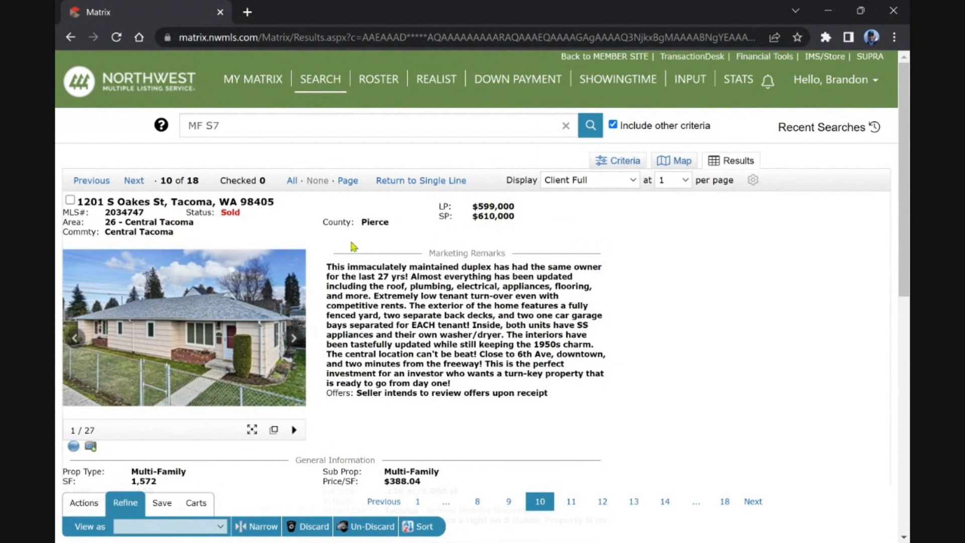
left_click(133, 180)
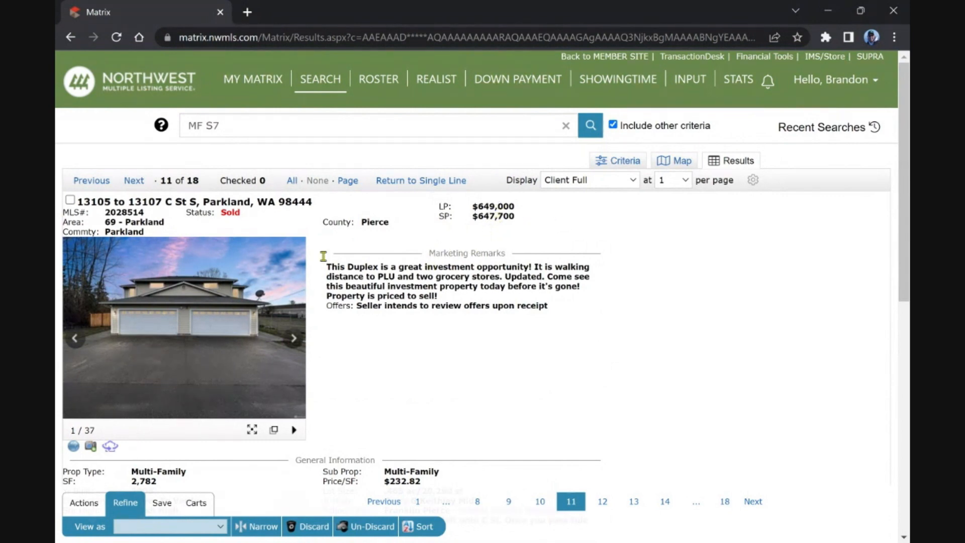
mouse_move(250, 296)
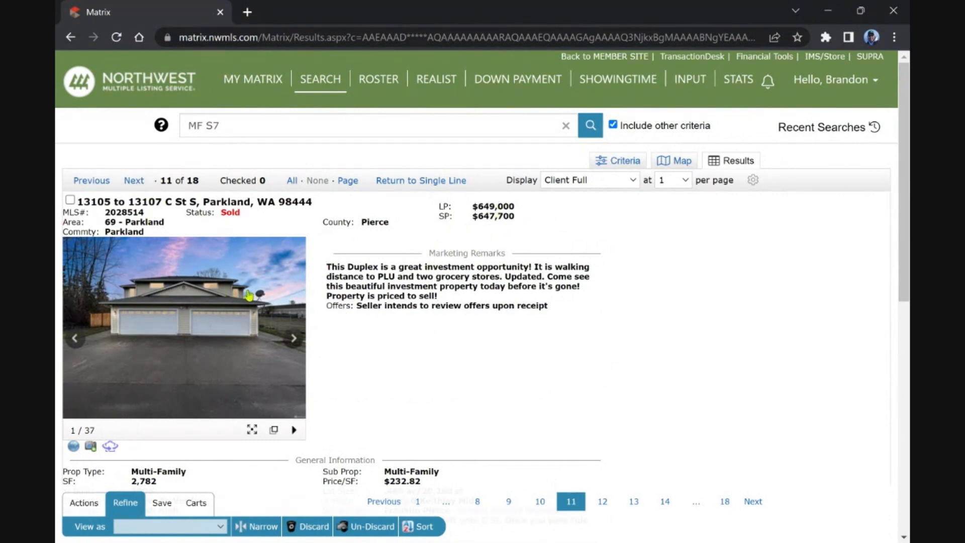
scroll("down", 3)
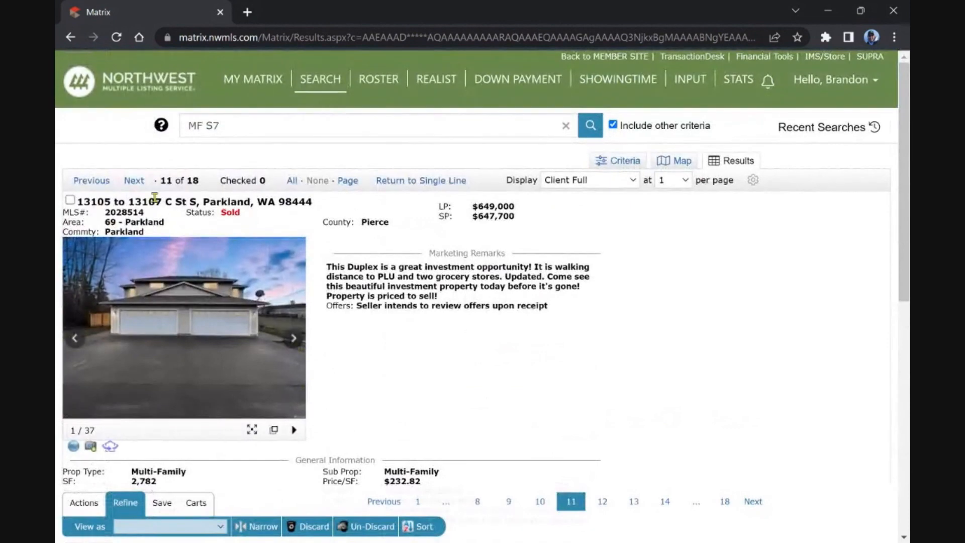
left_click(134, 181)
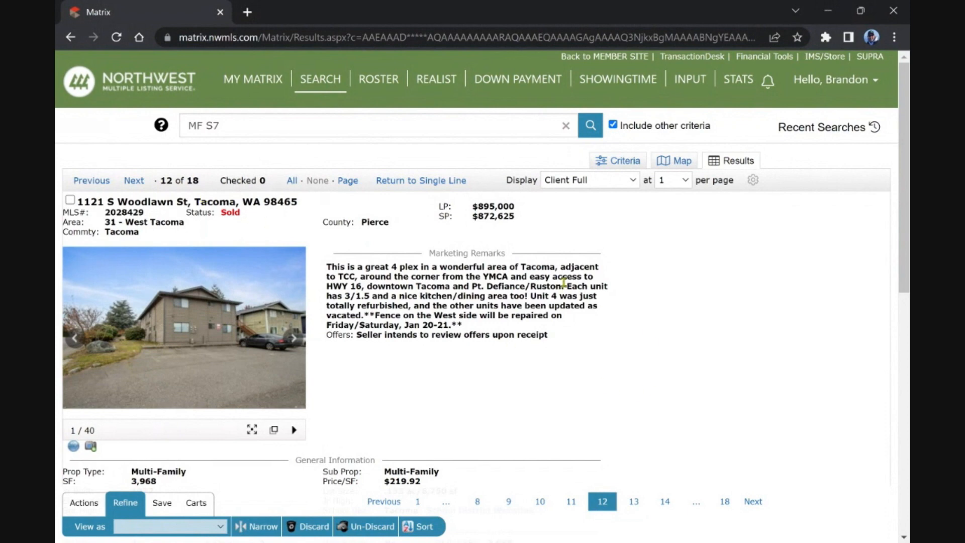
mouse_move(359, 402)
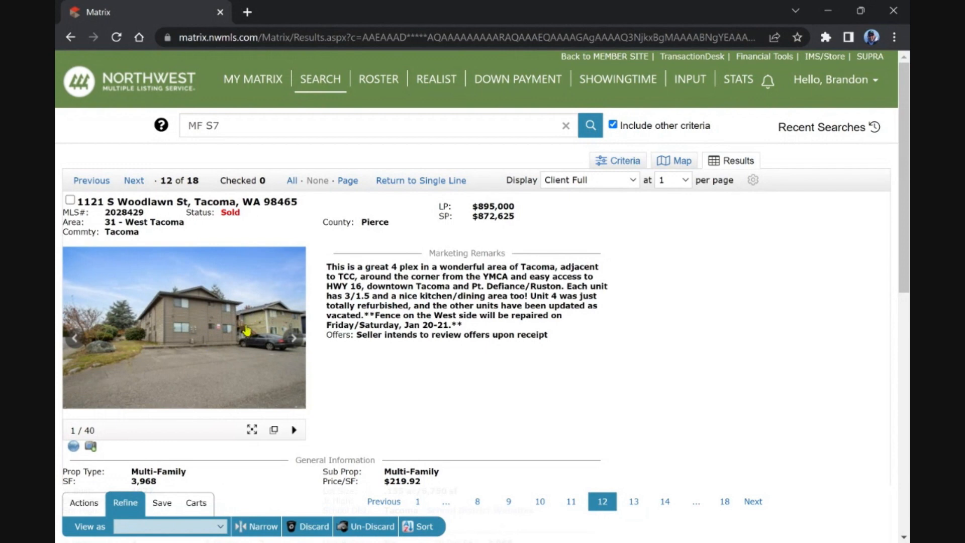
mouse_move(211, 313)
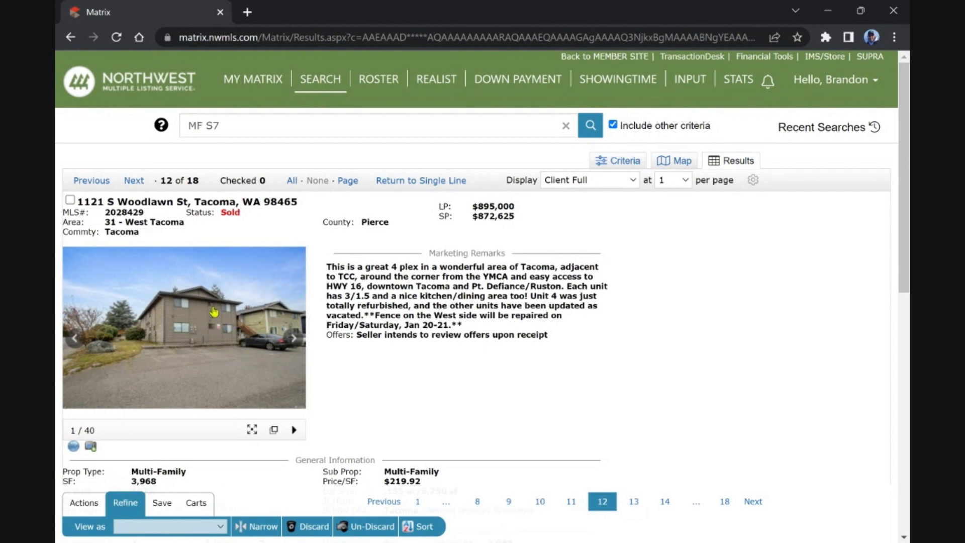
scroll("down", 3)
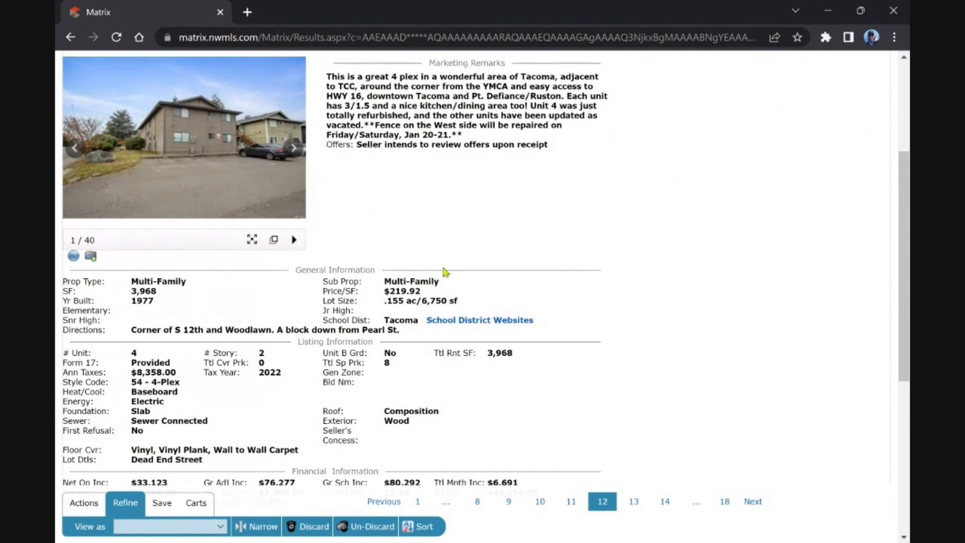
scroll("down", 3)
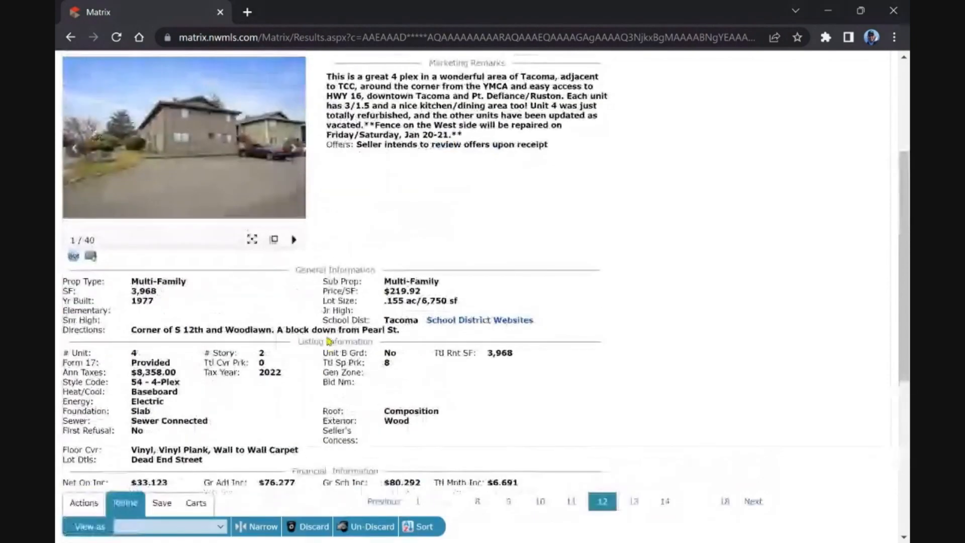
scroll("down", 3)
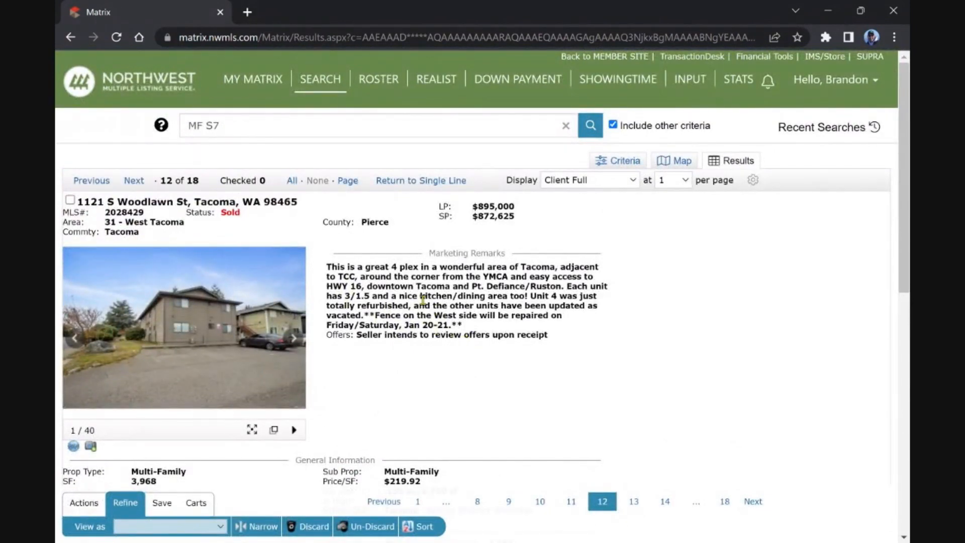
mouse_move(445, 317)
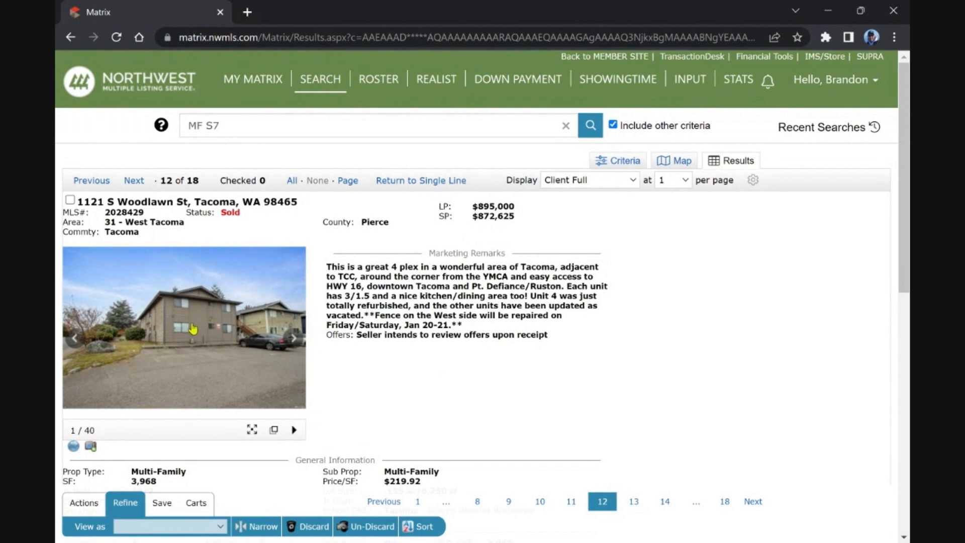
mouse_move(160, 325)
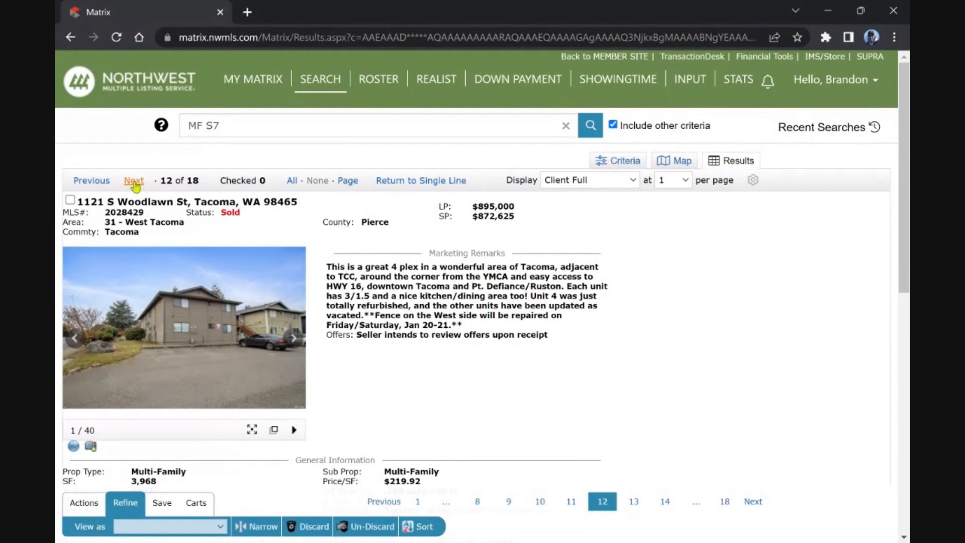
left_click(134, 180)
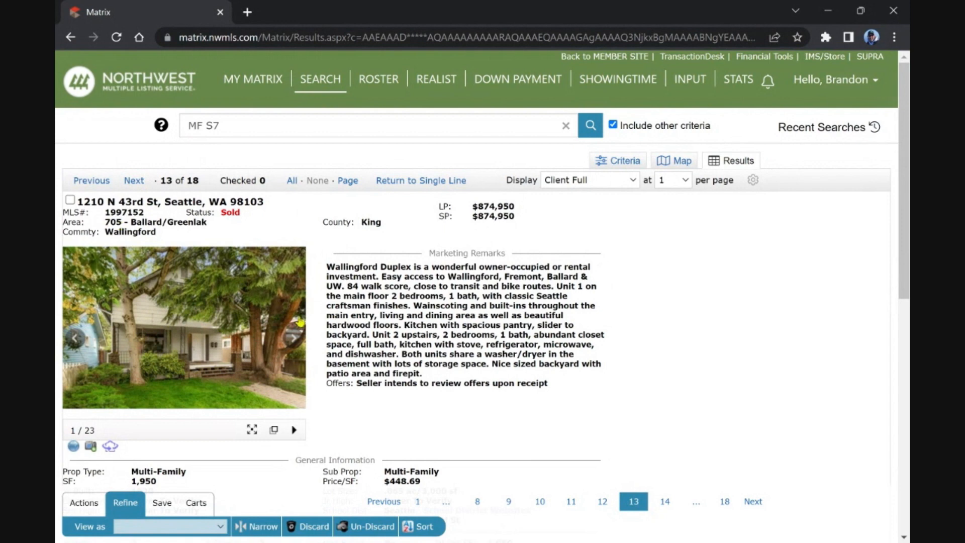
mouse_move(356, 318)
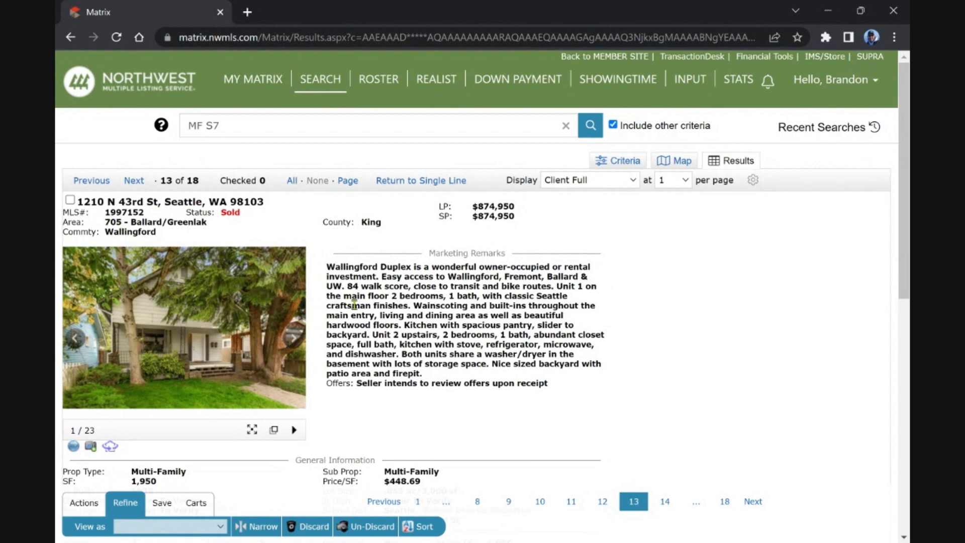
mouse_move(171, 197)
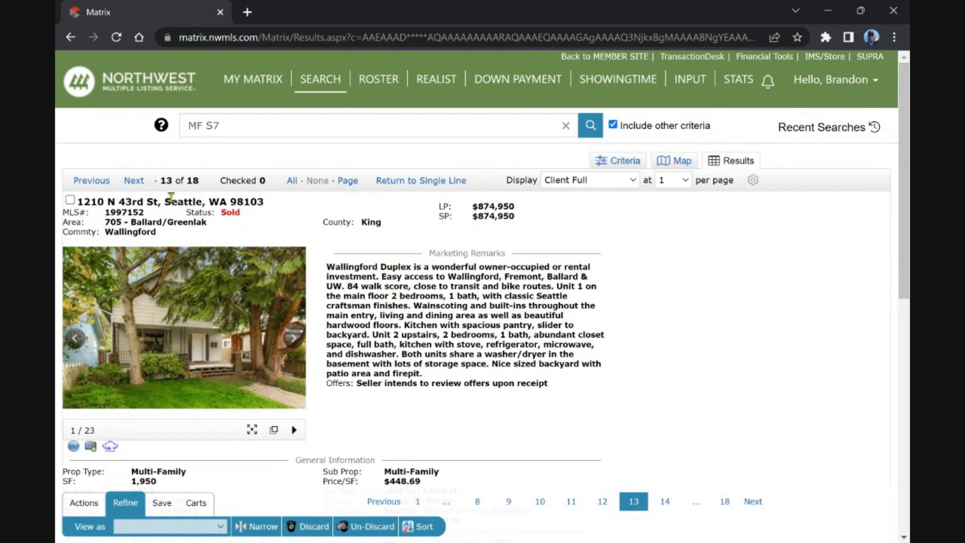
Step: Page past the Ballard and Federal Way listings to listing 16, 1811 S Charles St
scroll("down", 3)
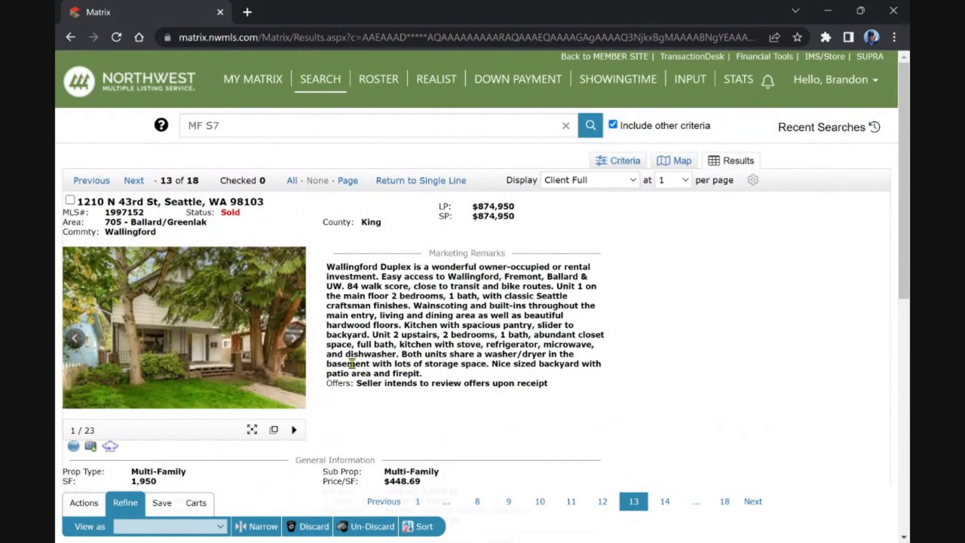
left_click(134, 181)
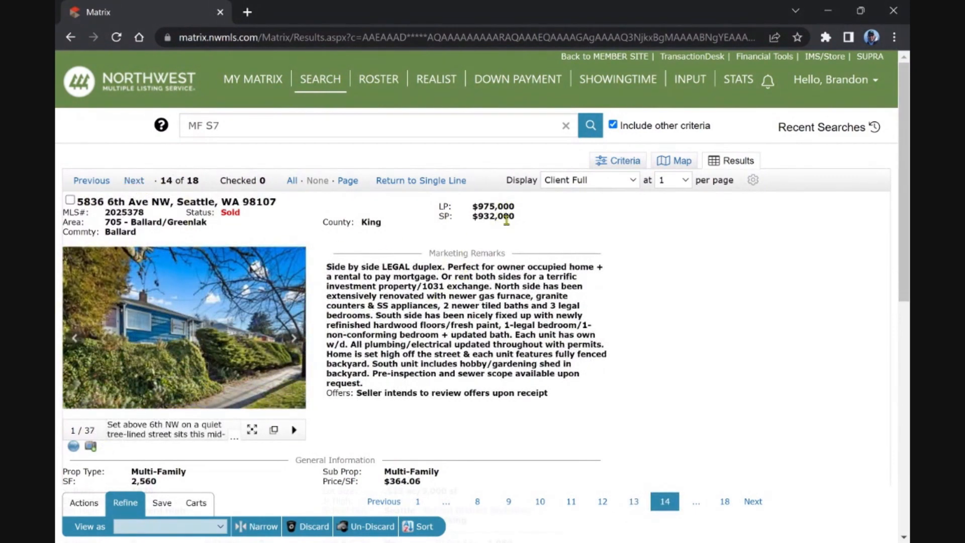
left_click(134, 181)
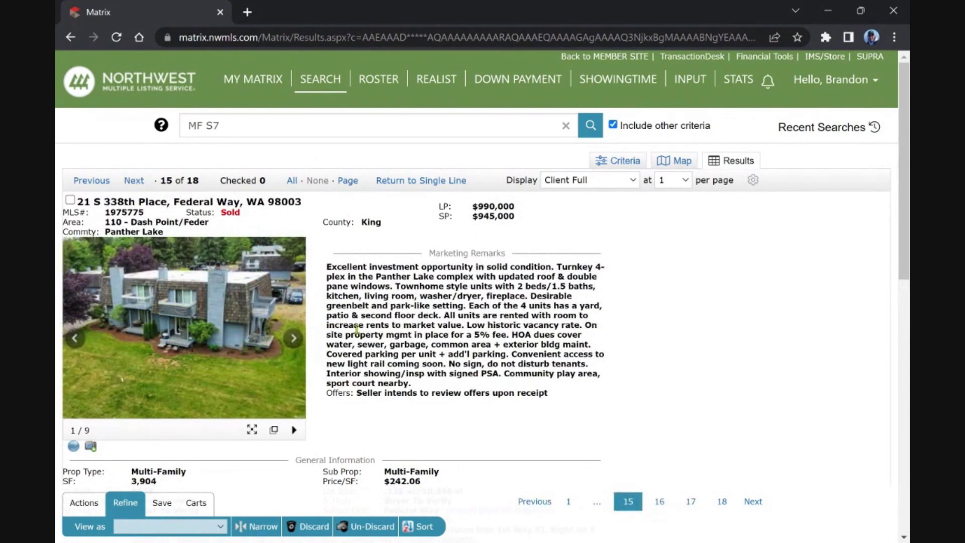
mouse_move(492, 320)
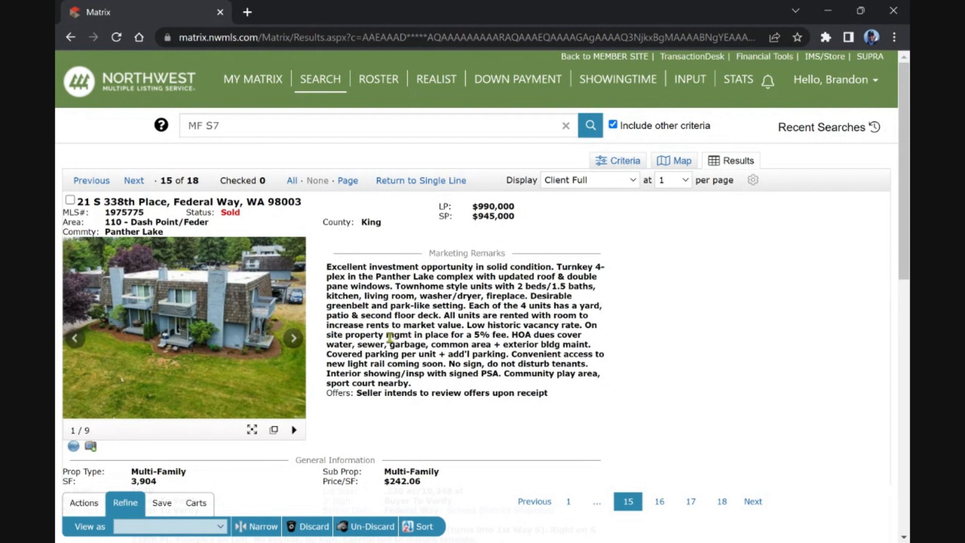
mouse_move(391, 315)
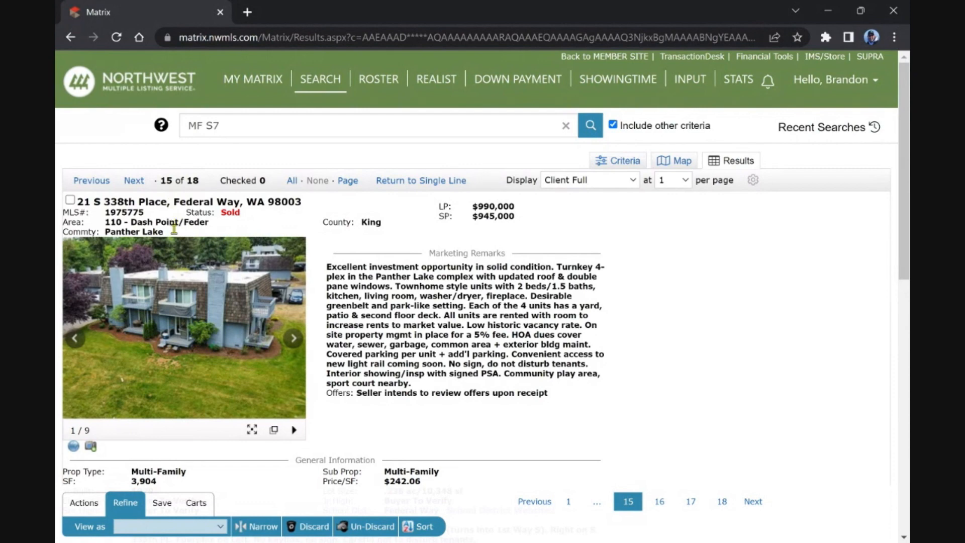
mouse_move(430, 324)
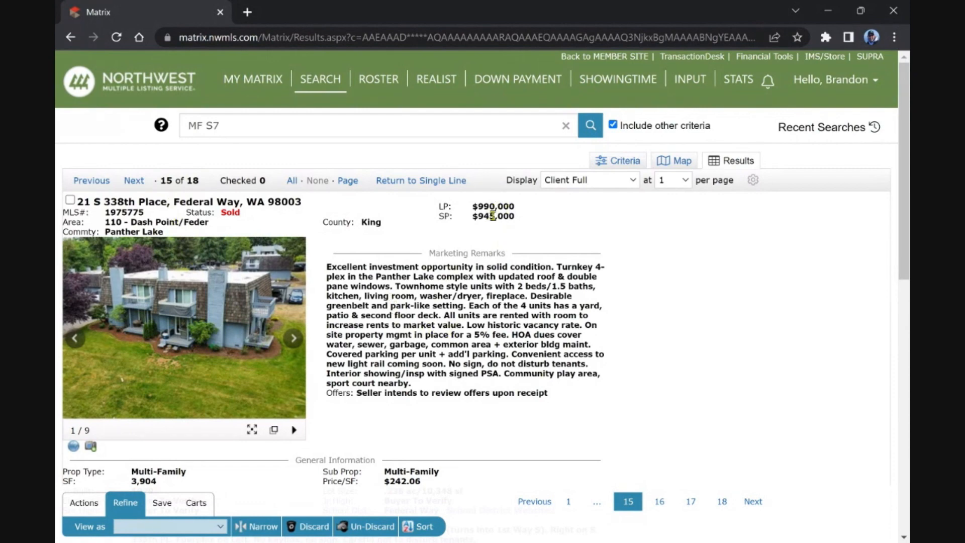
mouse_move(200, 314)
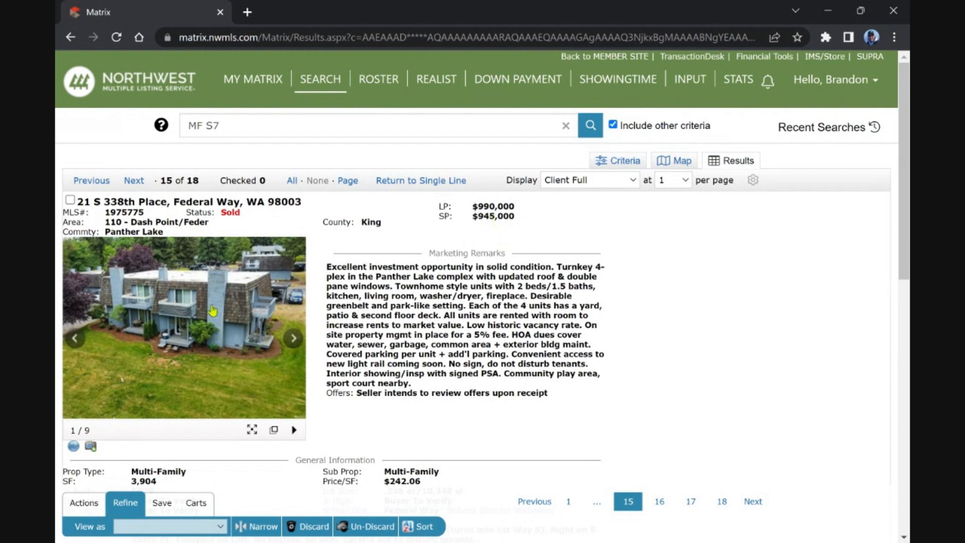
mouse_move(400, 348)
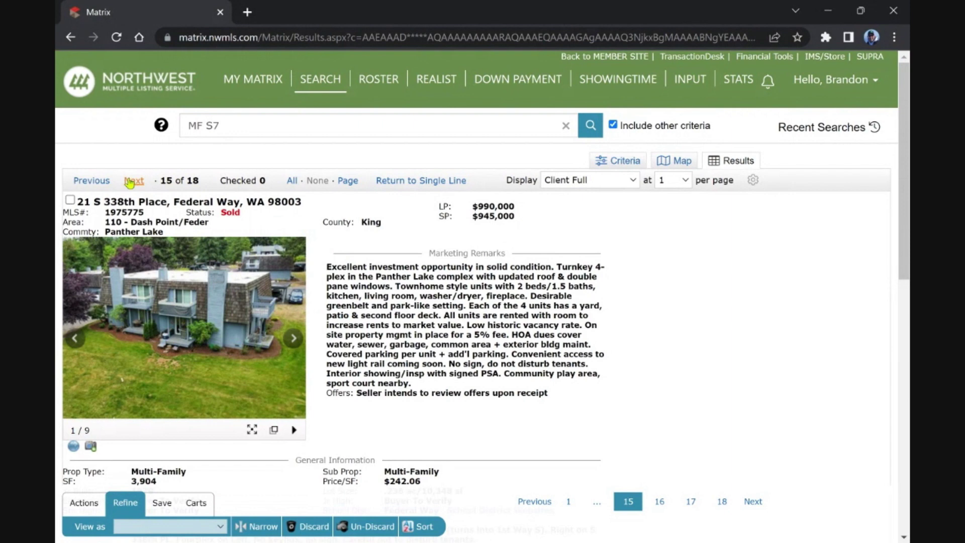
left_click(134, 180)
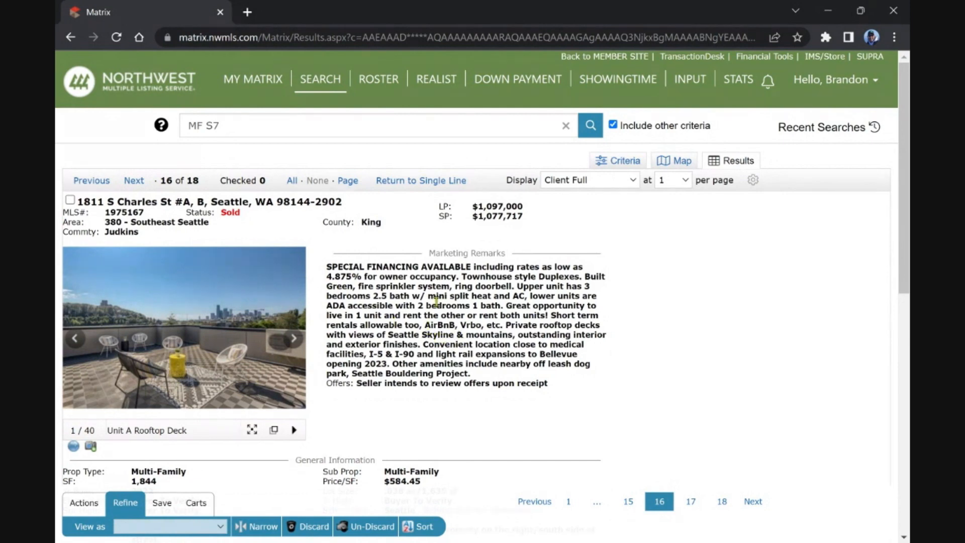
mouse_move(384, 323)
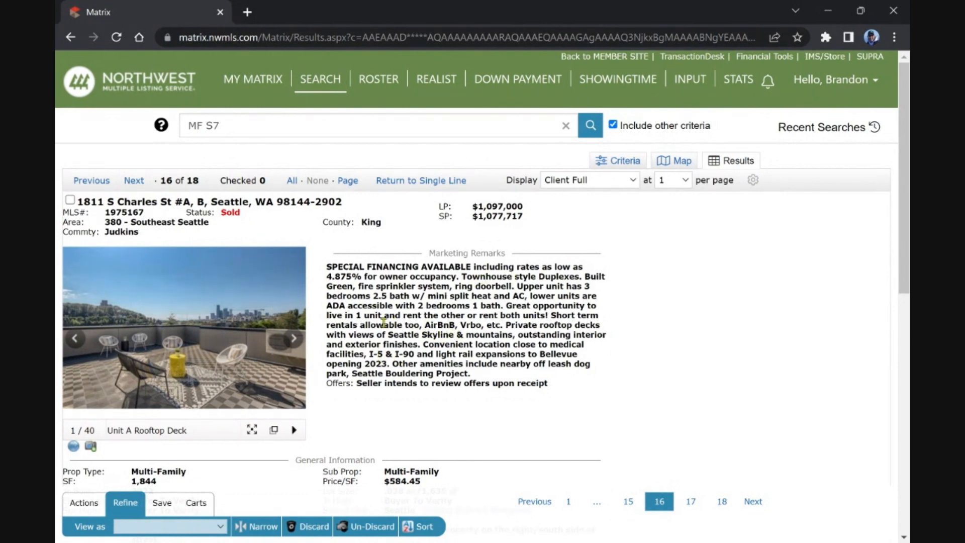
Step: Scroll down to listing 16's two-unit bed and bath breakdown, then back to the top
scroll("down", 3)
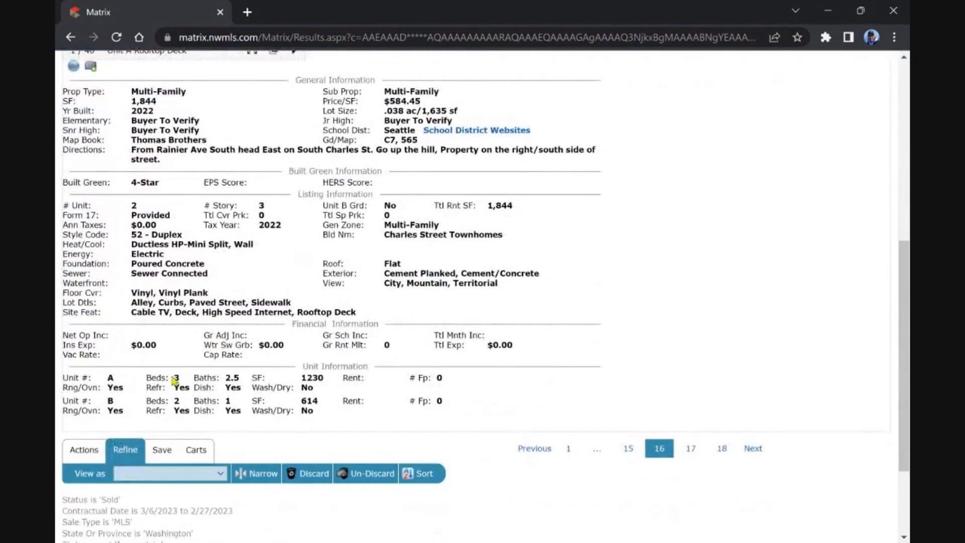
mouse_move(363, 378)
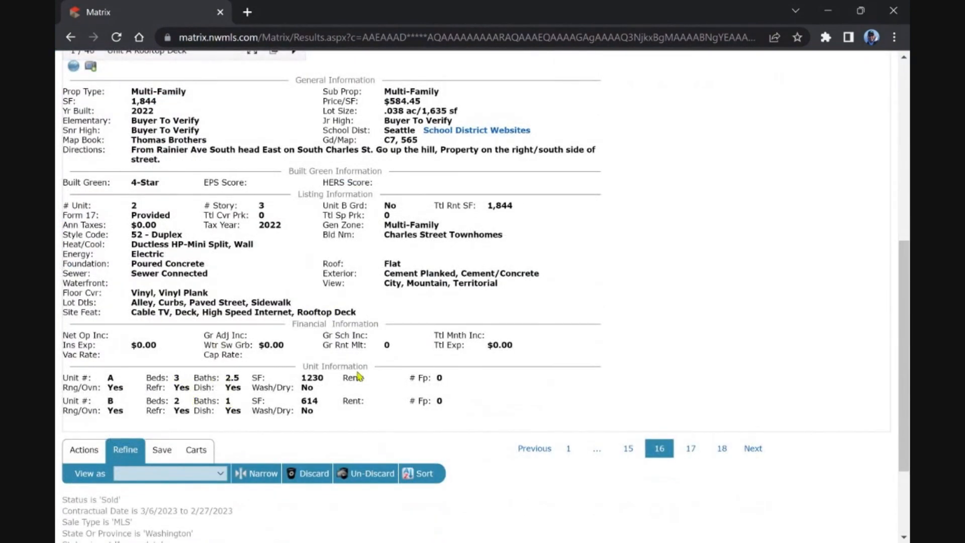
scroll("up", 3)
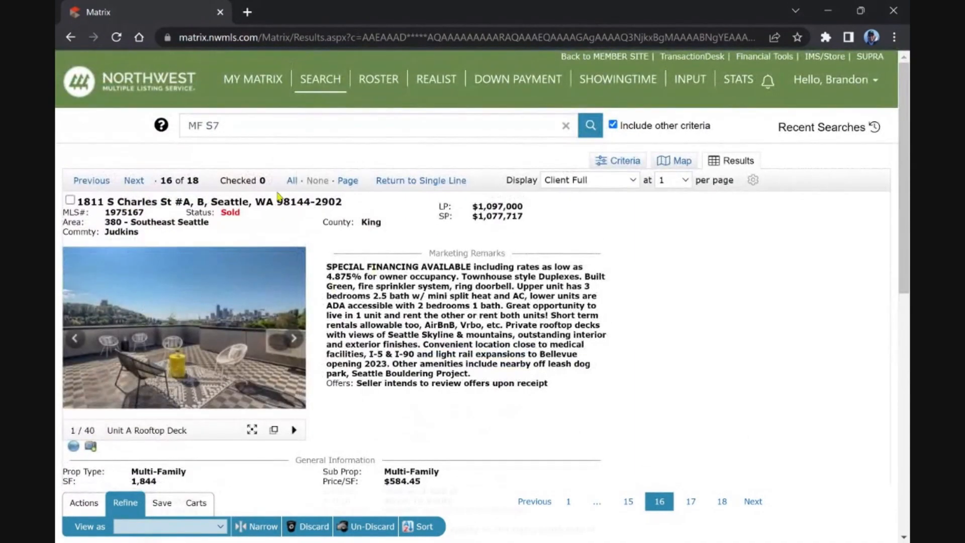
mouse_move(310, 264)
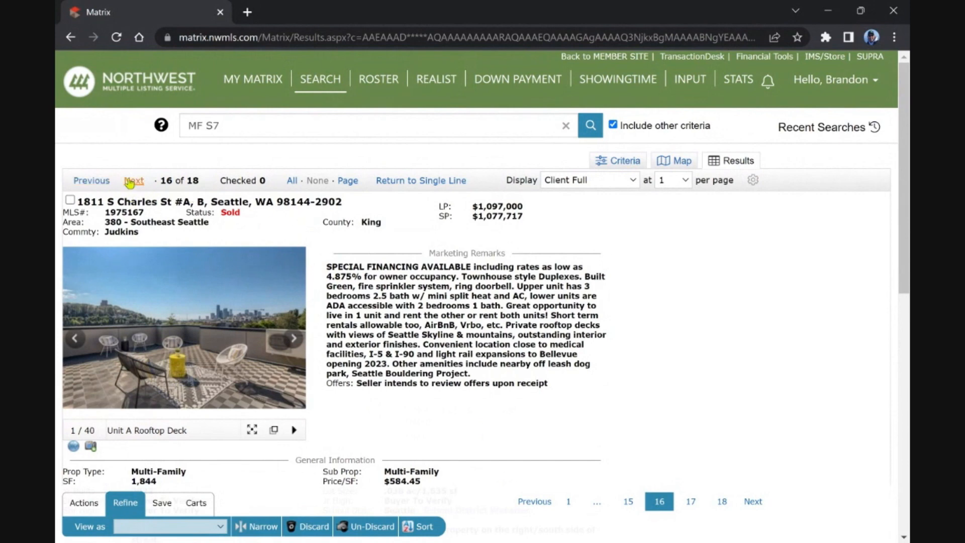
Step: Advance to listing 17 of 18, the duplex at 360 Queen Anne Dr, Seattle
left_click(134, 181)
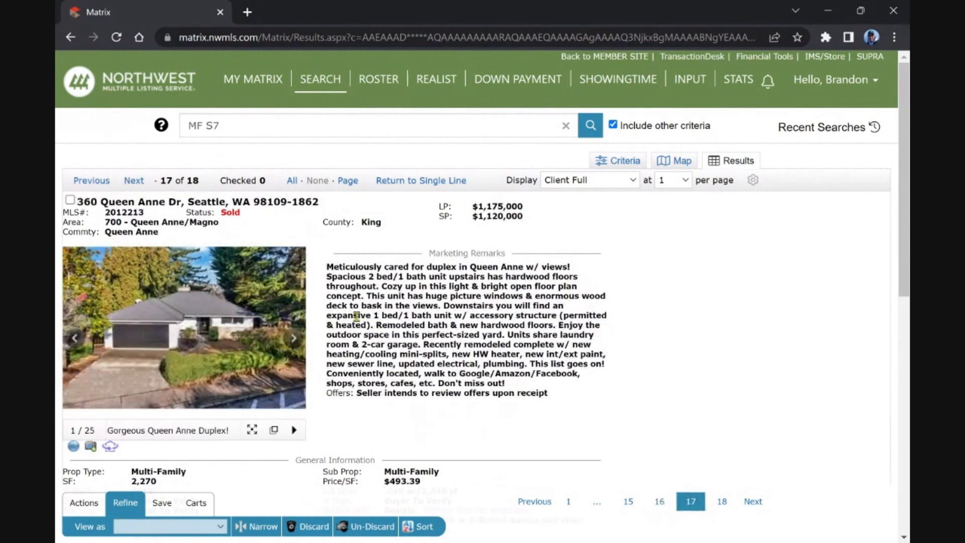
mouse_move(433, 316)
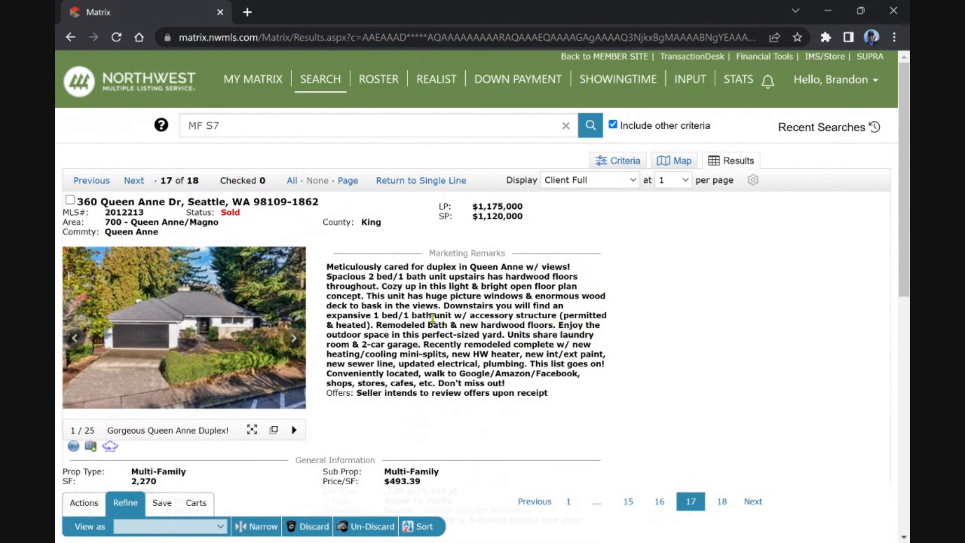
mouse_move(326, 276)
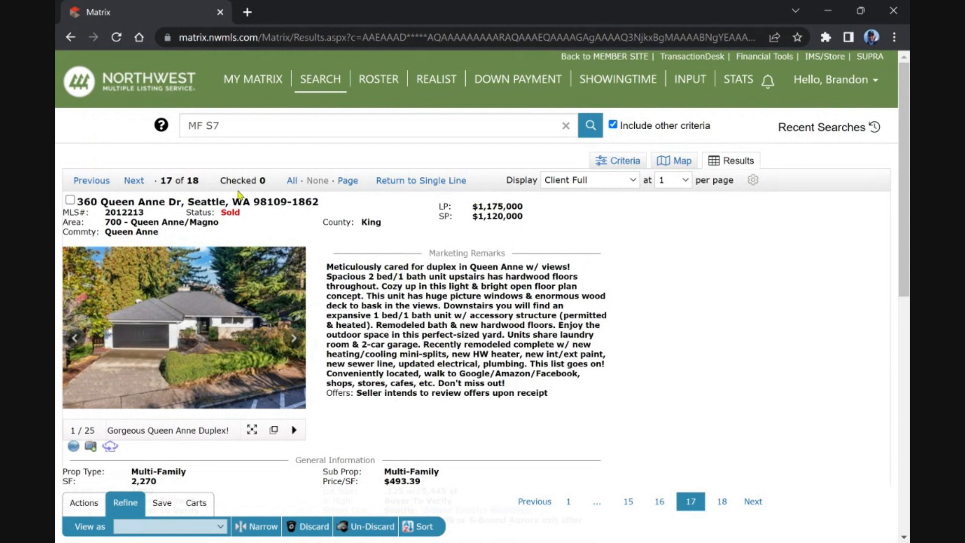
Step: Open listing 18 at 6542 4th Ave NE and scroll through its financial and unit rent details
left_click(134, 181)
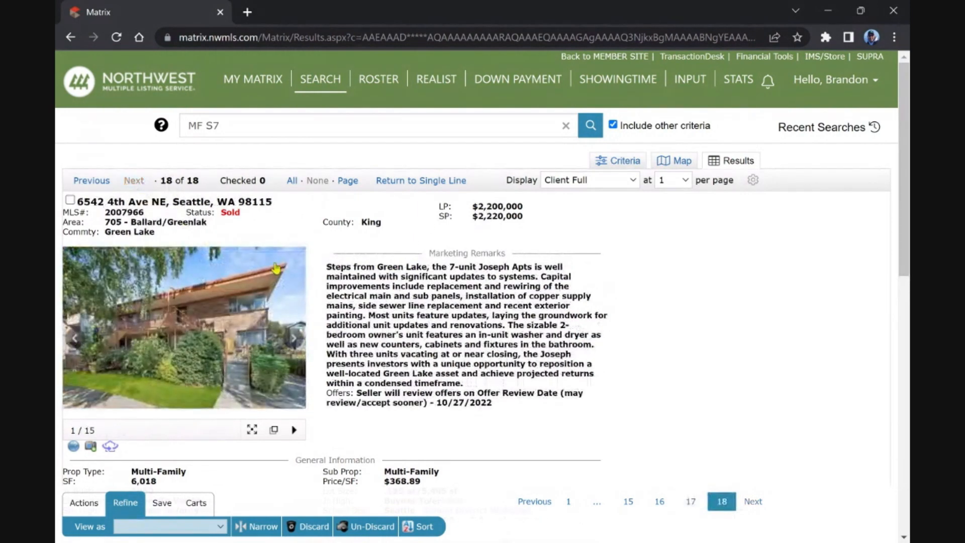
mouse_move(406, 315)
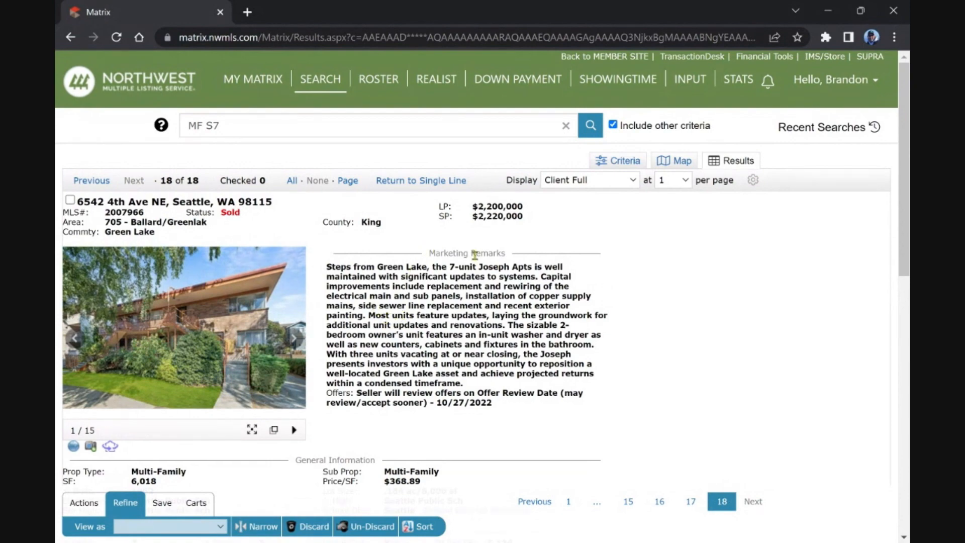
scroll("down", 3)
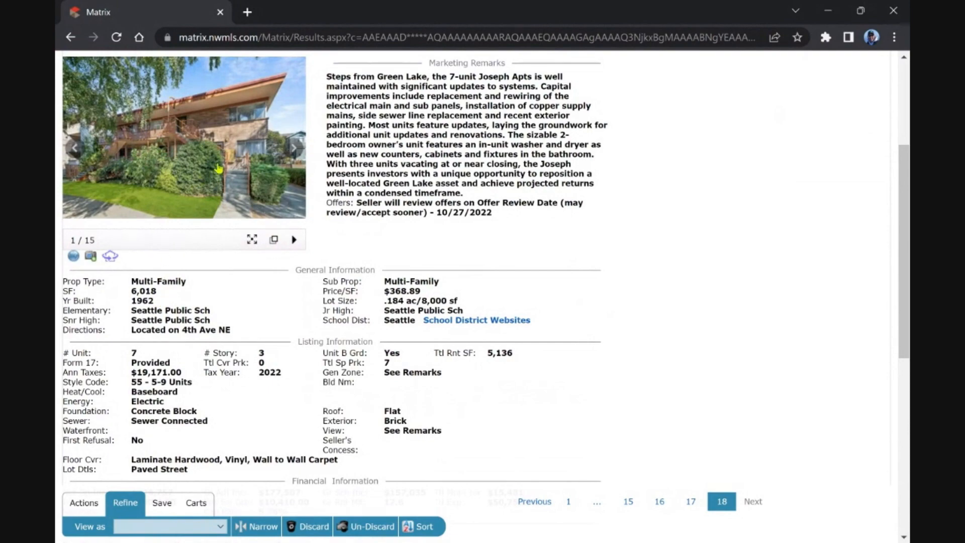
scroll("down", 3)
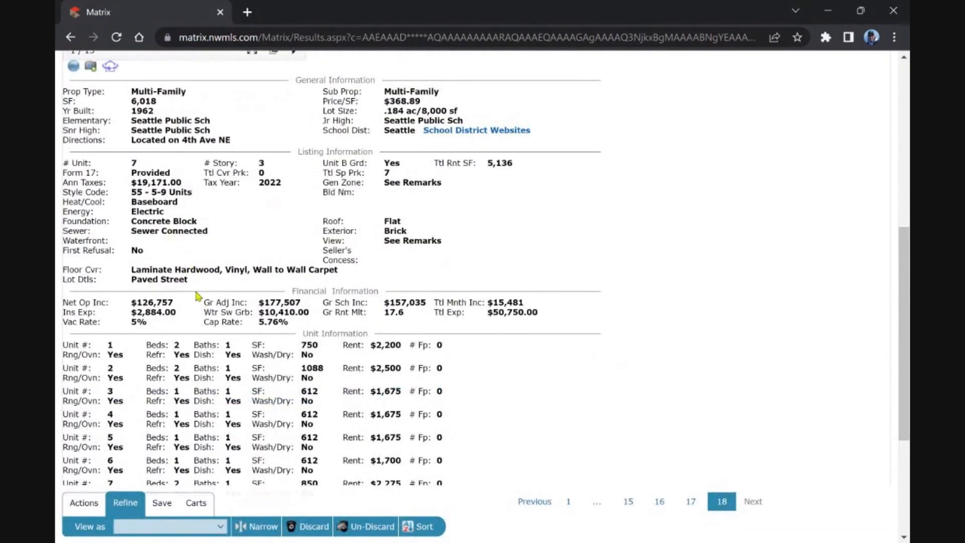
scroll("down", 3)
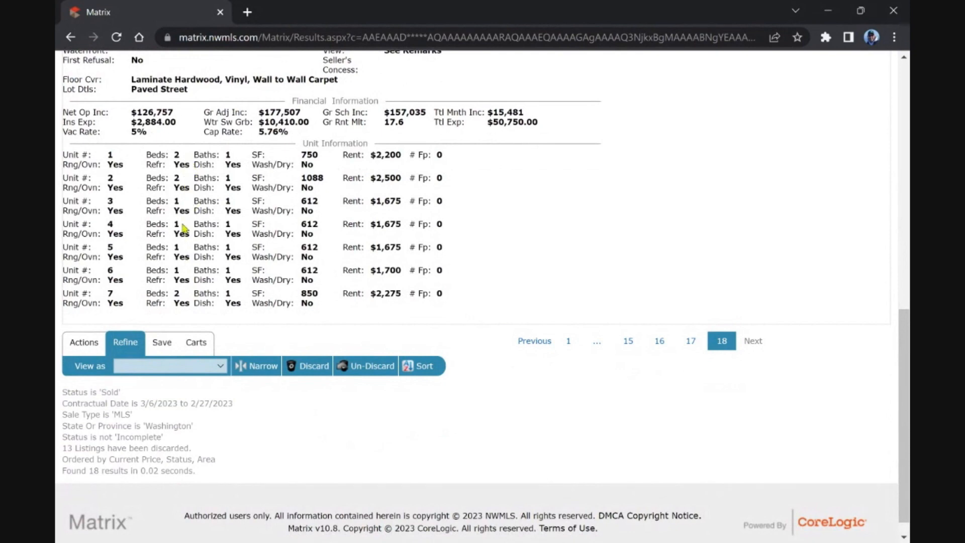
scroll("up", 3)
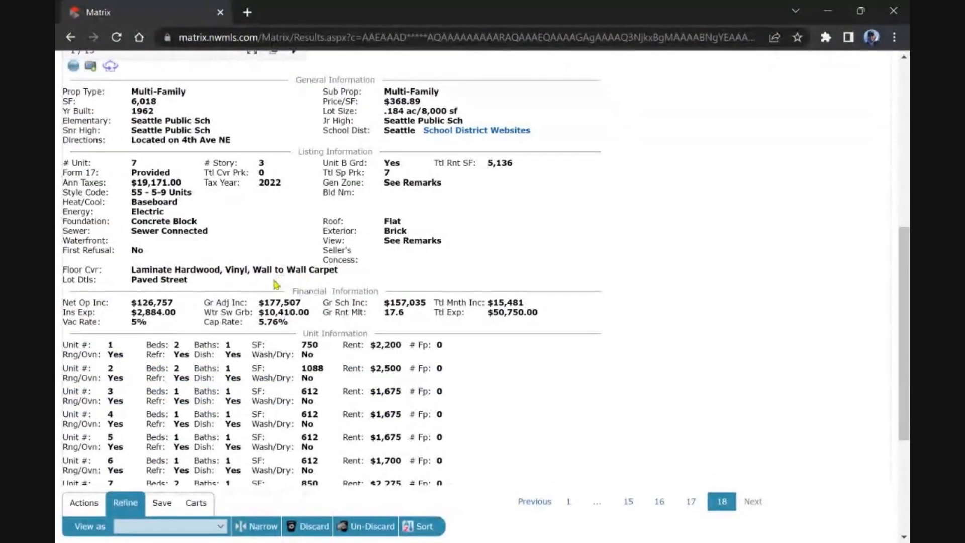
mouse_move(305, 372)
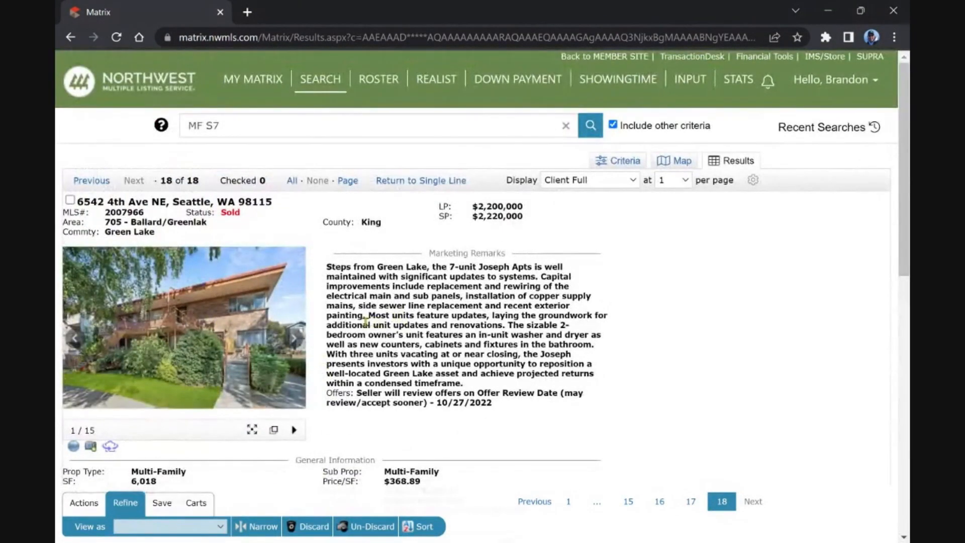
left_click(188, 337)
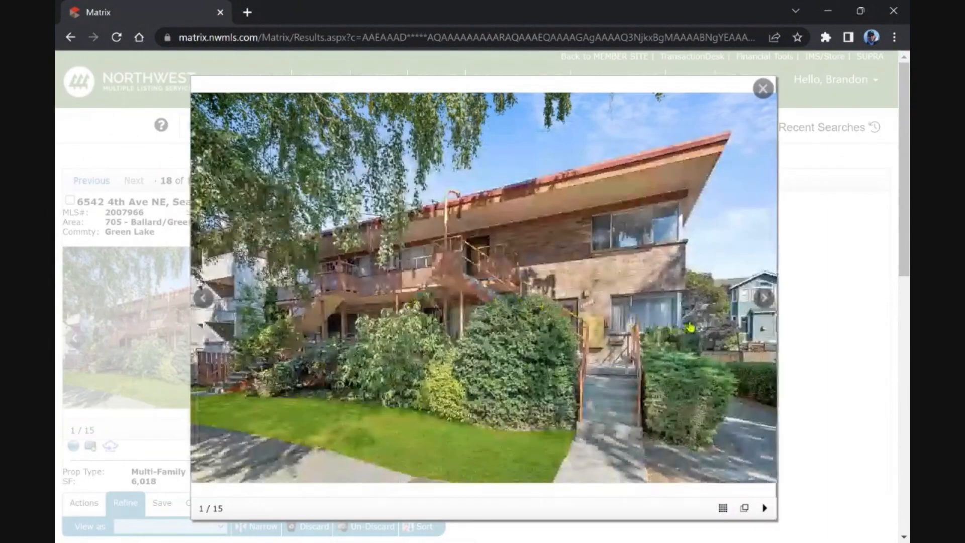
left_click(764, 304)
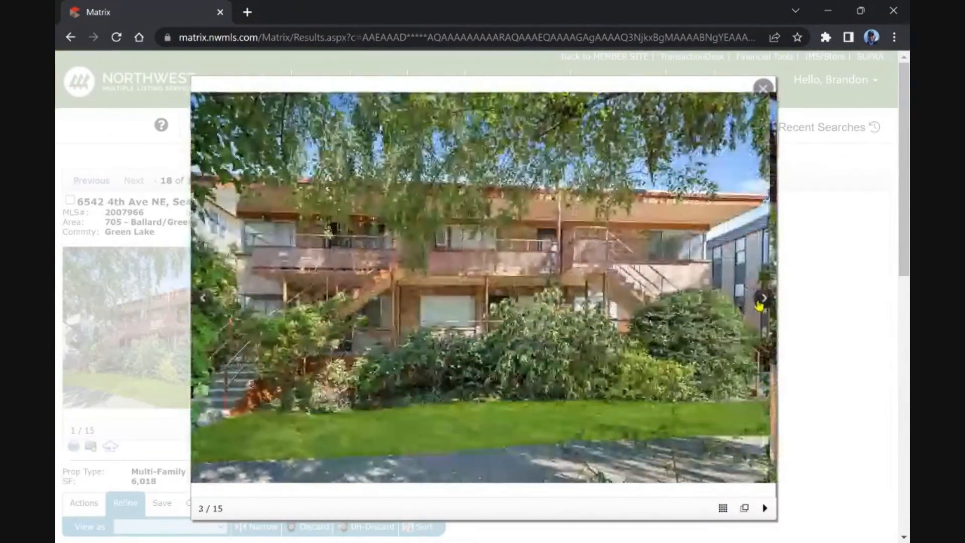
left_click(763, 298)
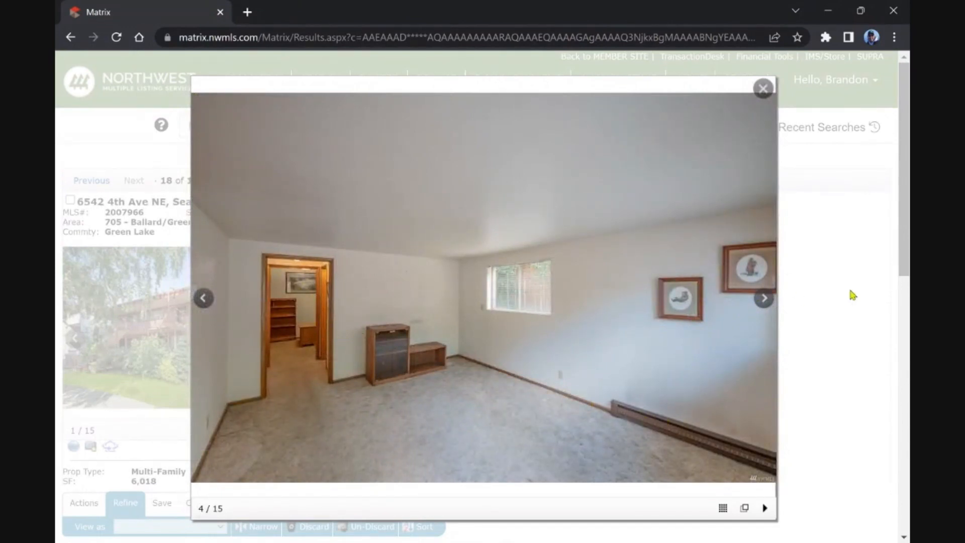
left_click(768, 297)
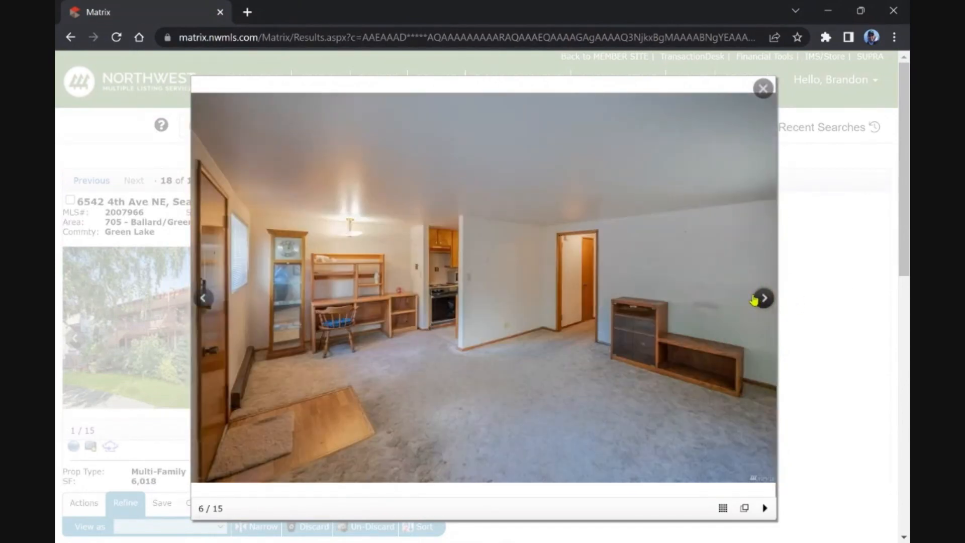
left_click(763, 298)
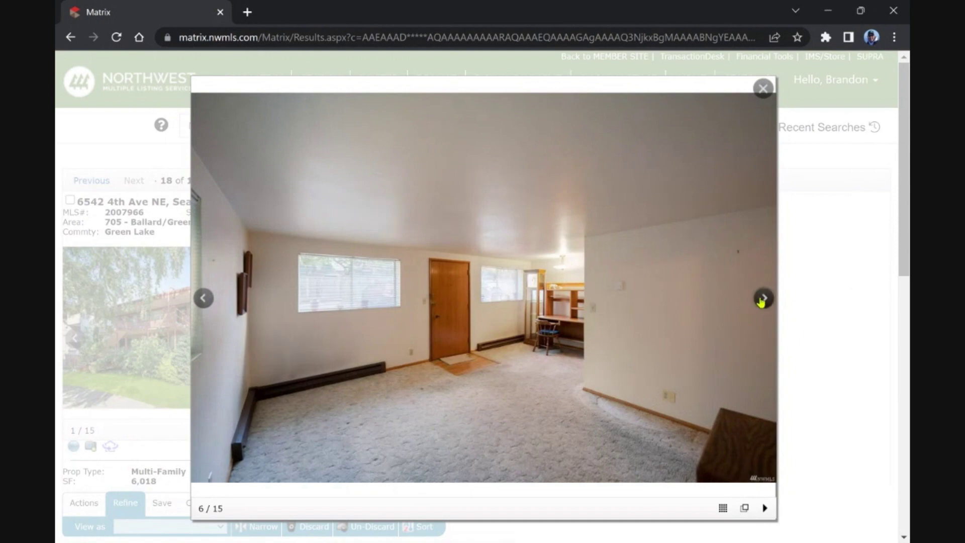
left_click(763, 299)
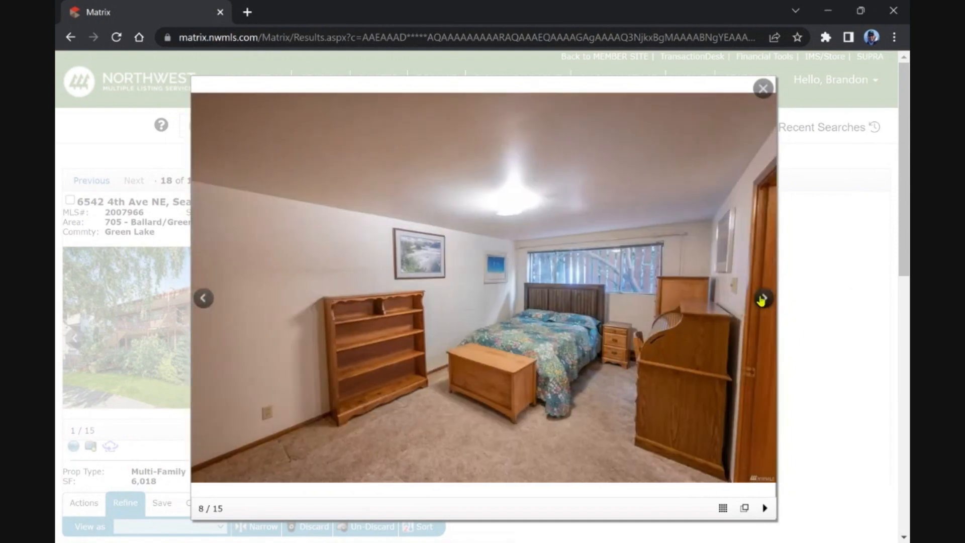
left_click(764, 301)
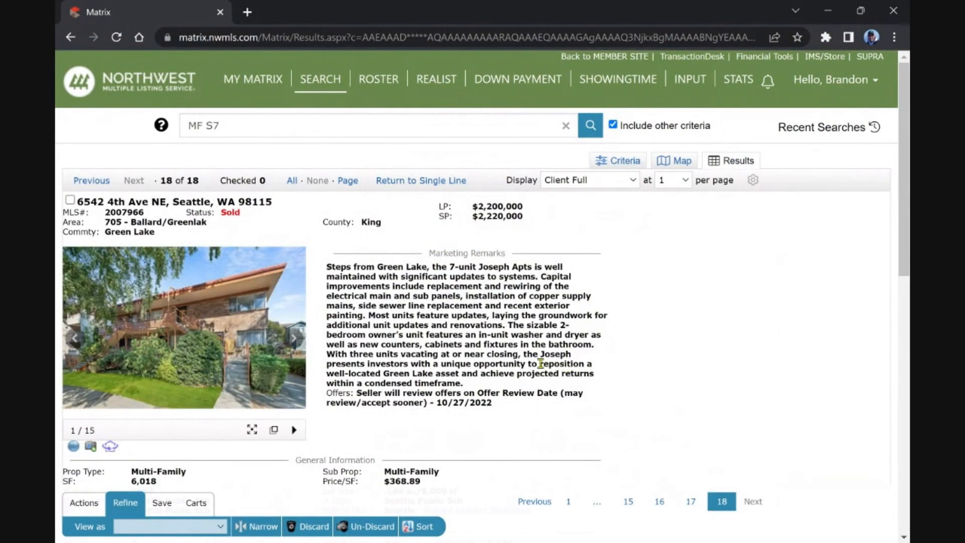
mouse_move(368, 373)
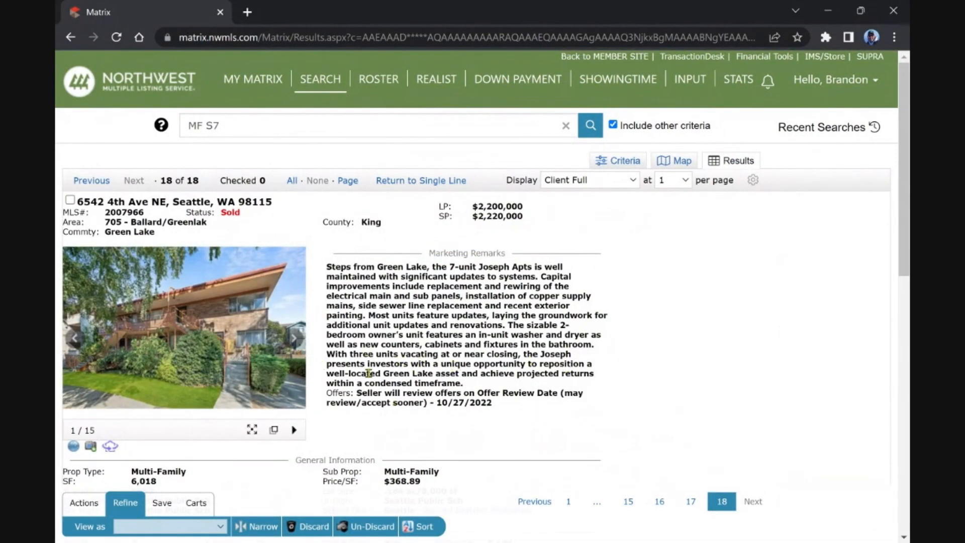
mouse_move(432, 184)
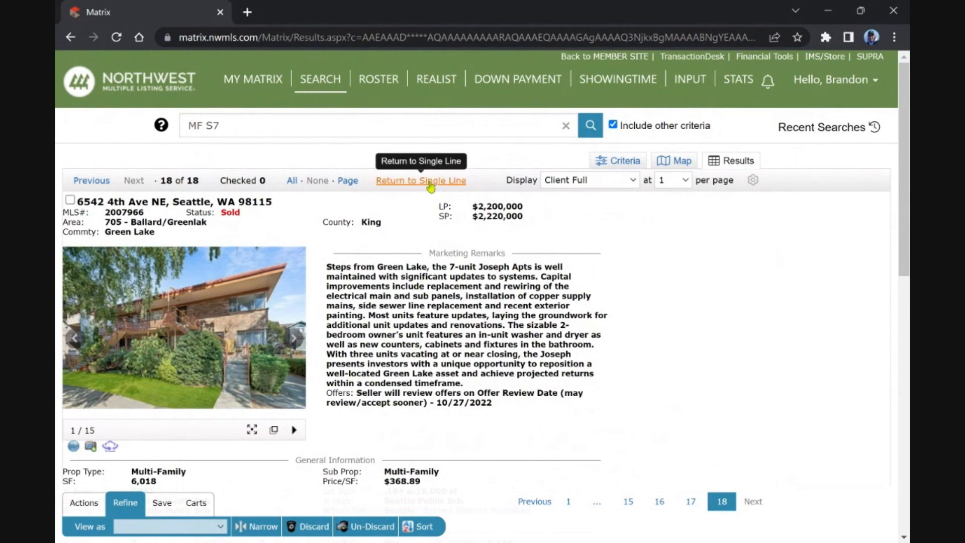
Step: Return to the my:Single Line table and scroll through the 18 sold results
left_click(421, 180)
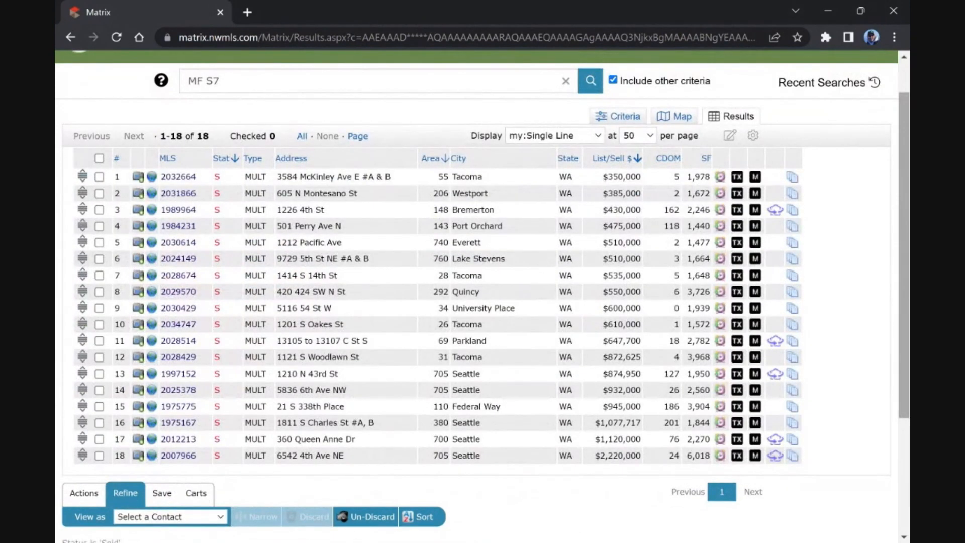
scroll("down", 3)
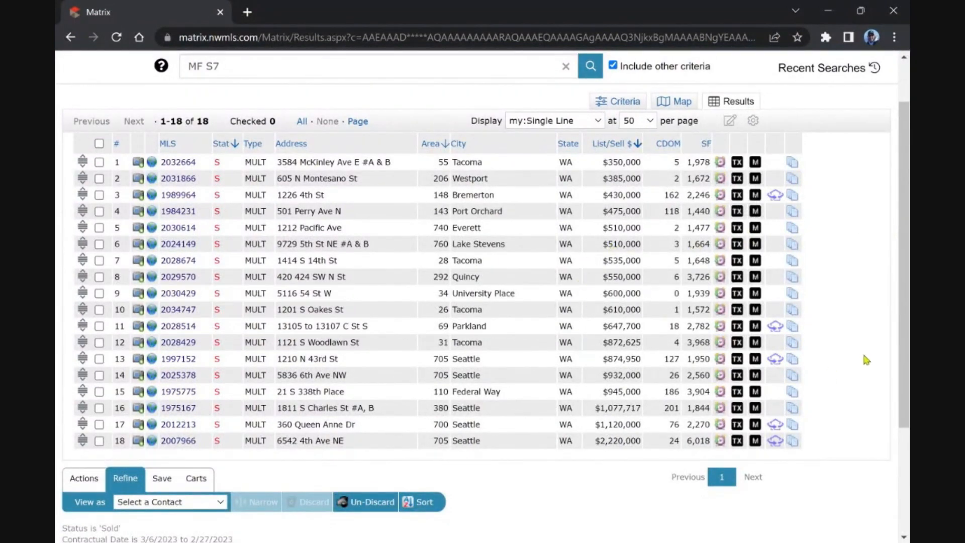
mouse_move(820, 225)
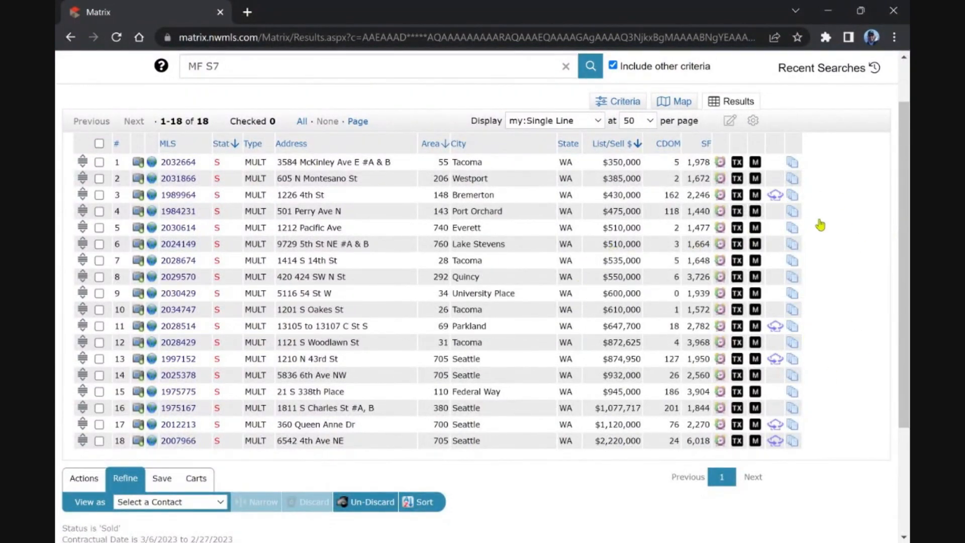
mouse_move(645, 360)
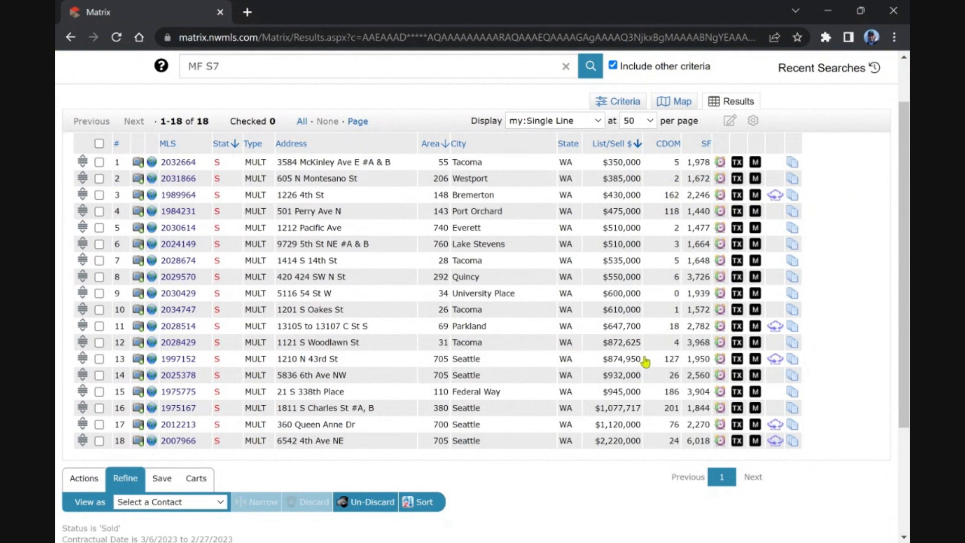
mouse_move(686, 405)
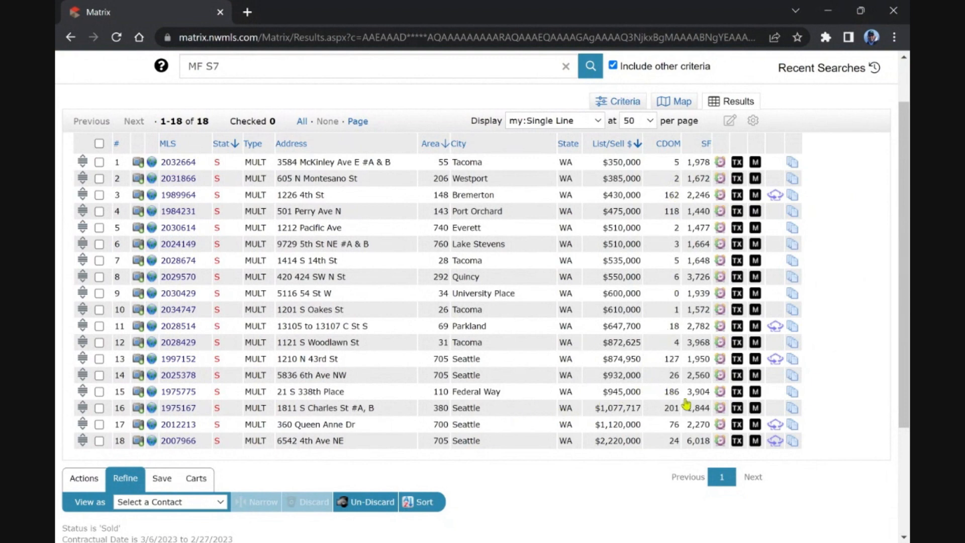
mouse_move(680, 256)
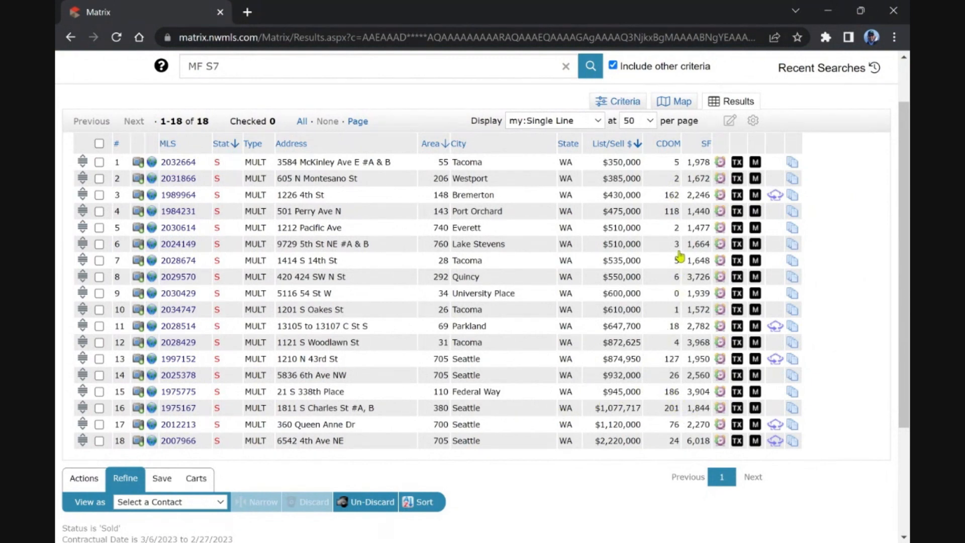
mouse_move(666, 289)
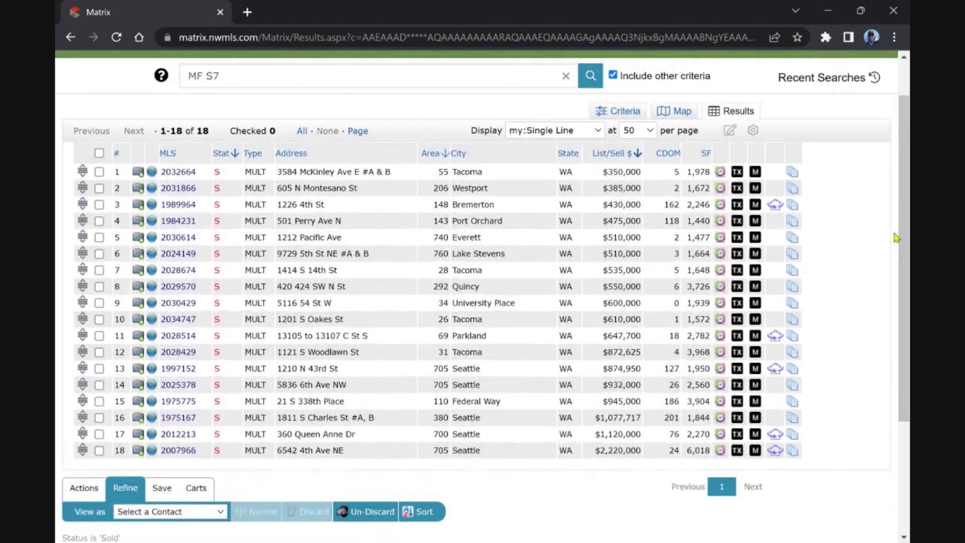
mouse_move(848, 187)
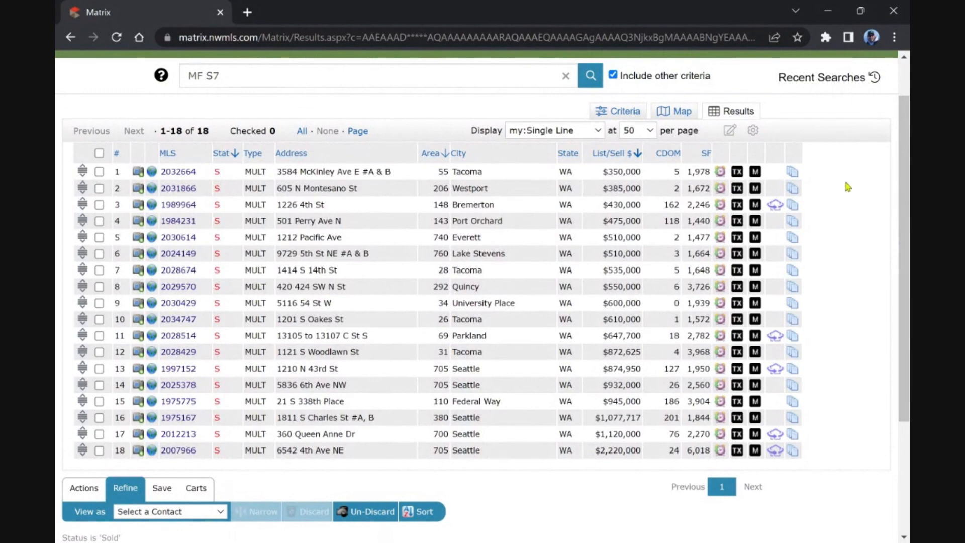